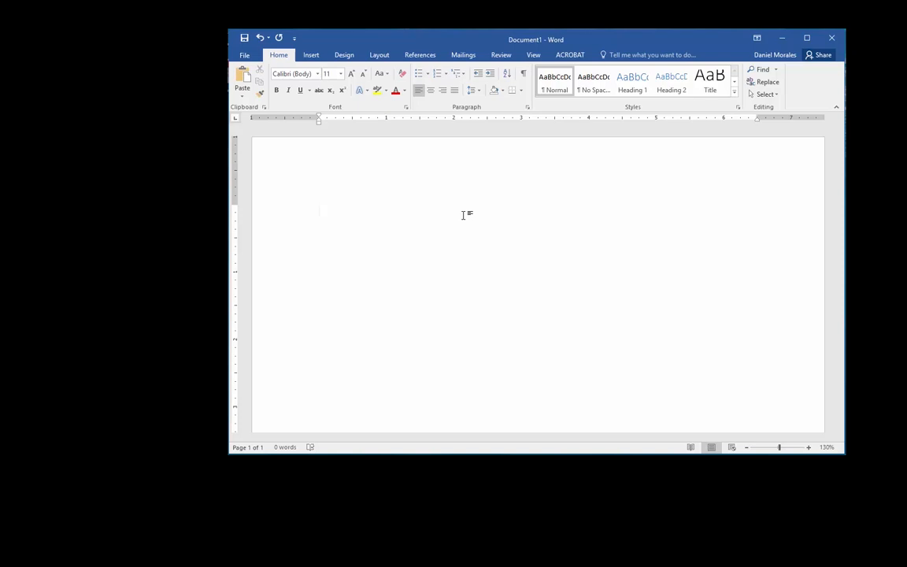
Enter the heading "To do list:" on the first line of the blank document
{"action": "type", "text": "To"}
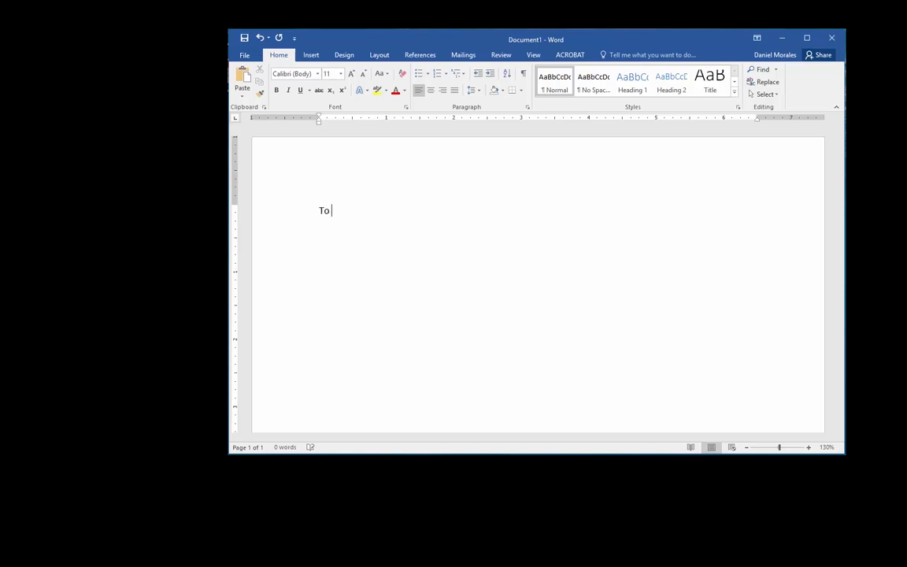
{"action": "type", "text": "do list"}
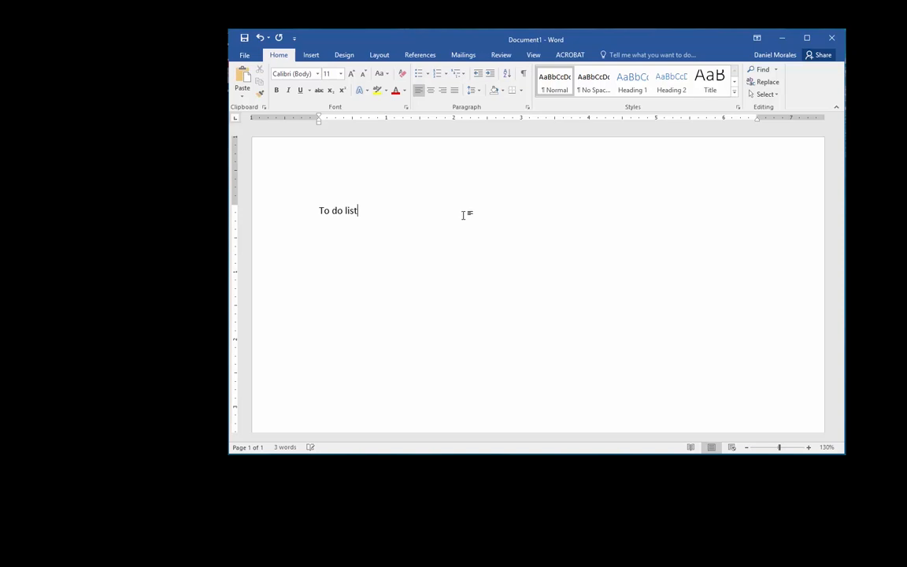
{"action": "type", "text": ":"}
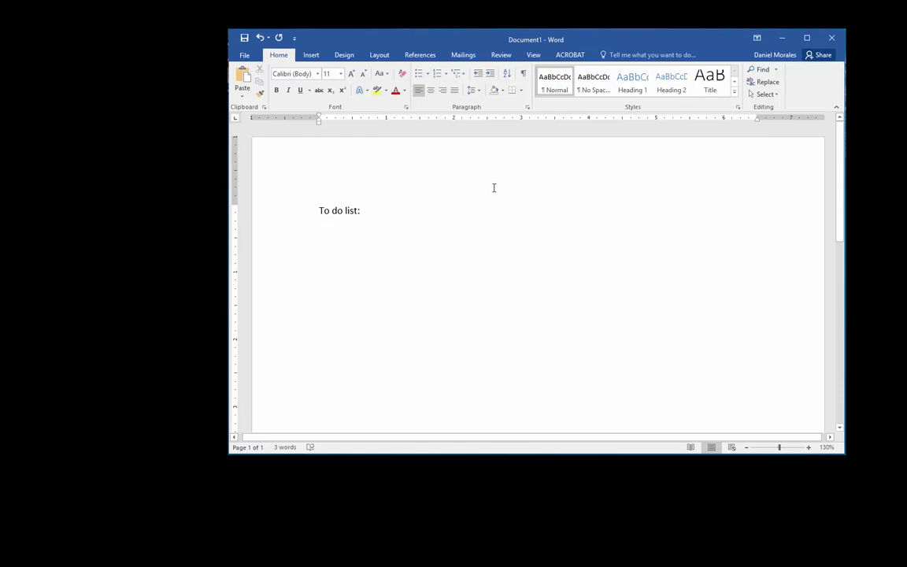
{"action": "mouse_move", "coordinate": [438, 74]}
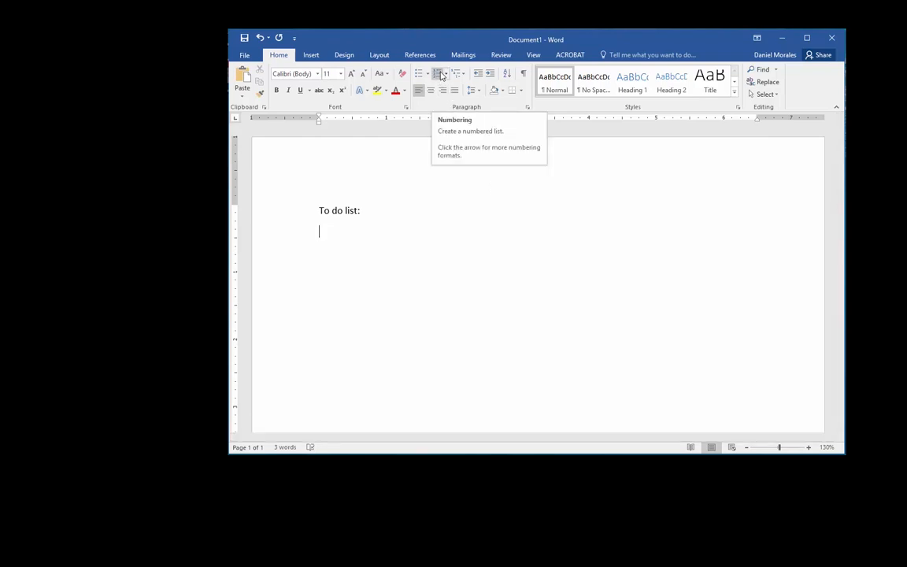
{"action": "mouse_move", "coordinate": [419, 90]}
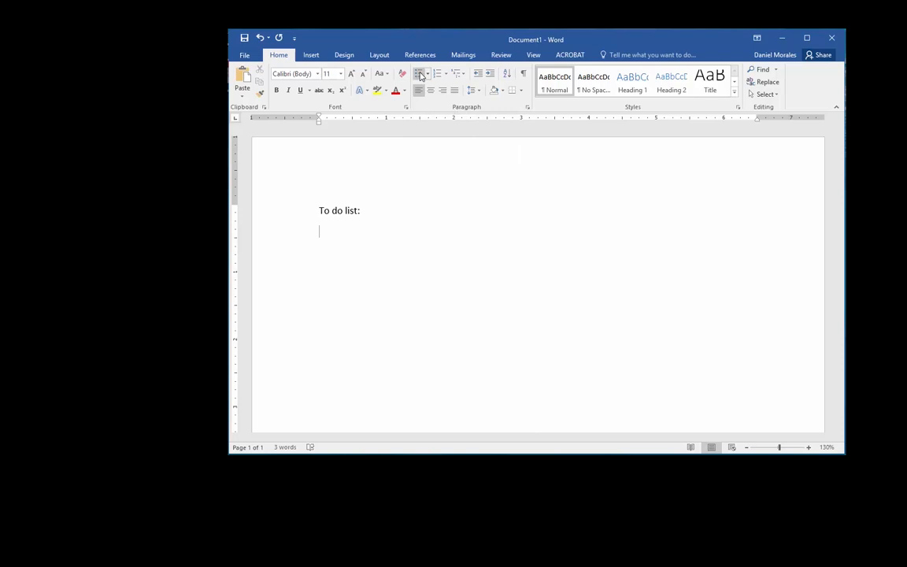
{"action": "mouse_move", "coordinate": [419, 74]}
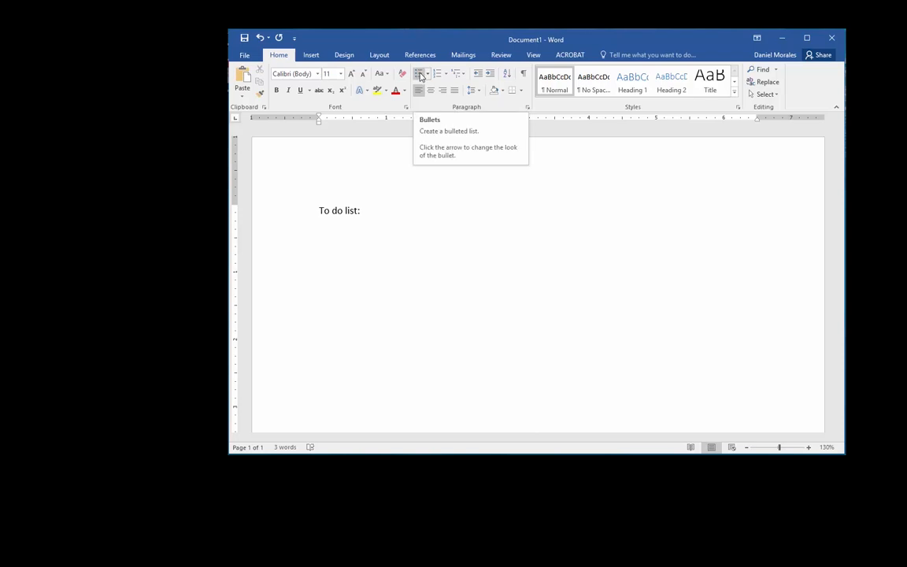
Start a bulleted list with Wash car, Wash the dishes and Mop the floor
{"action": "left_click", "coordinate": [419, 74]}
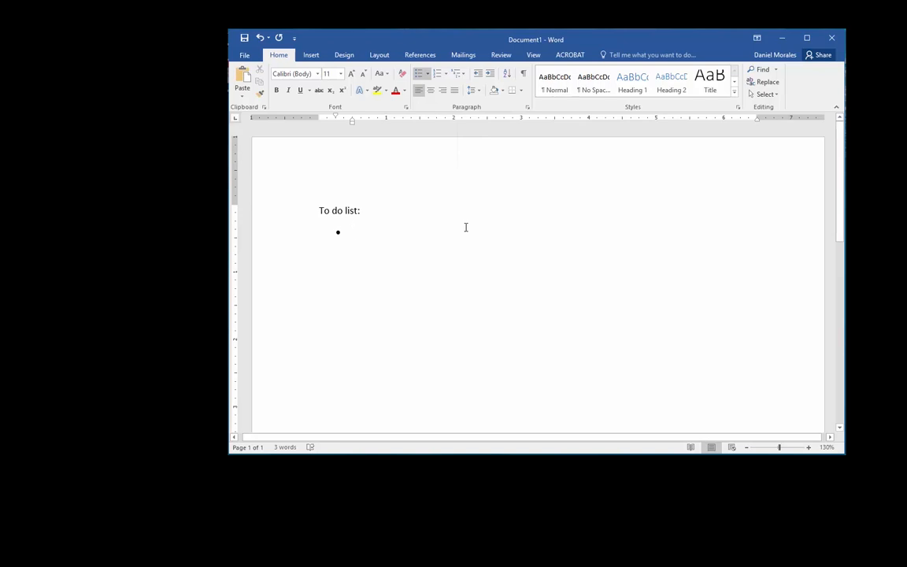
{"action": "left_click", "coordinate": [353, 231]}
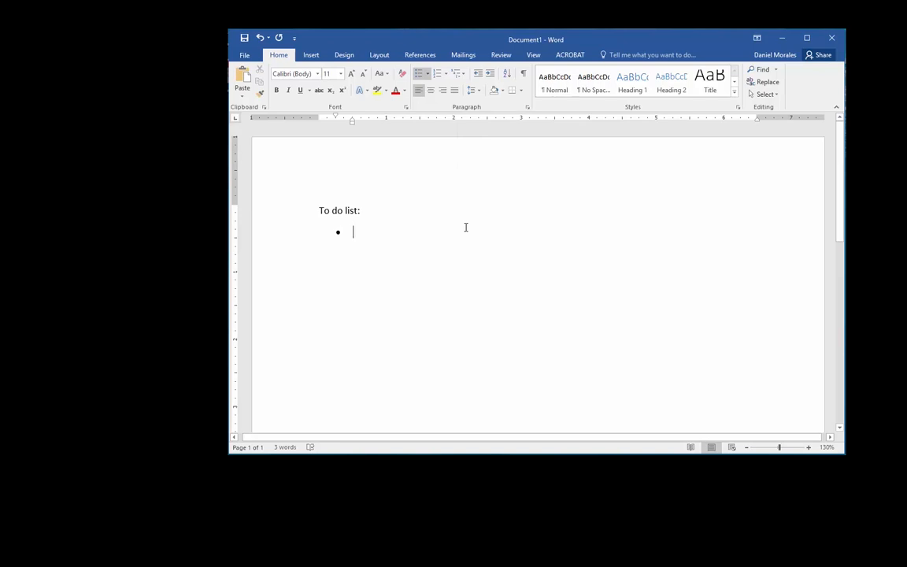
{"action": "type", "text": "Wash car"}
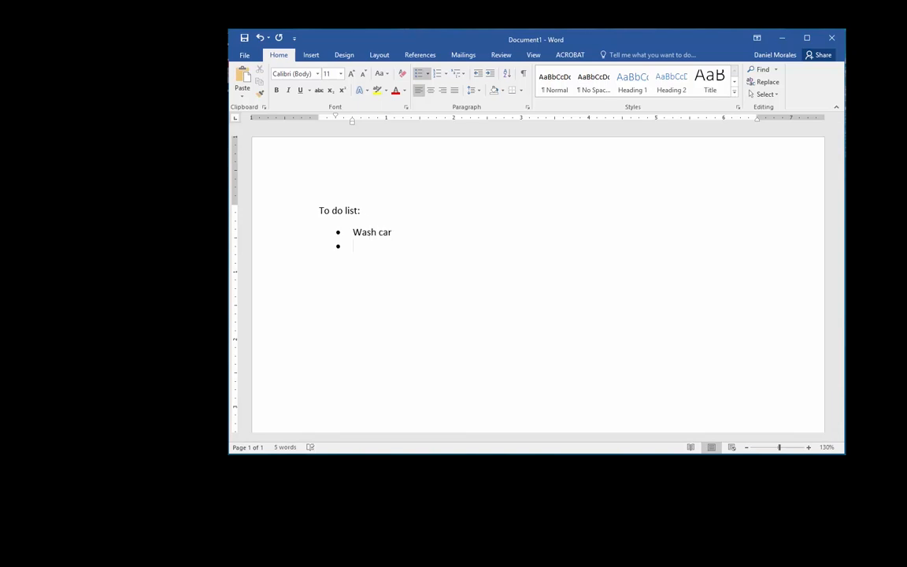
{"action": "type", "text": "Wash"}
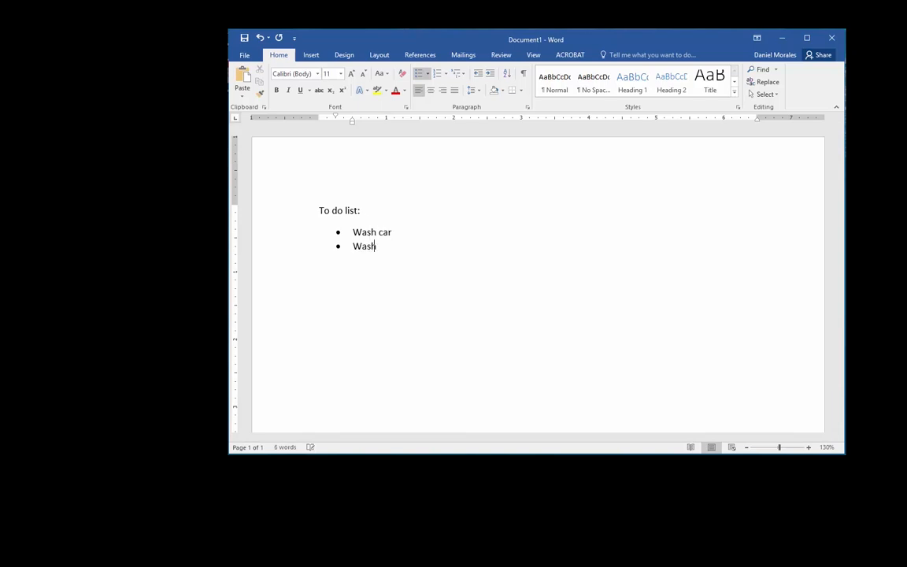
{"action": "type", "text": "the dishes"}
{"action": "type", "text": "M"}
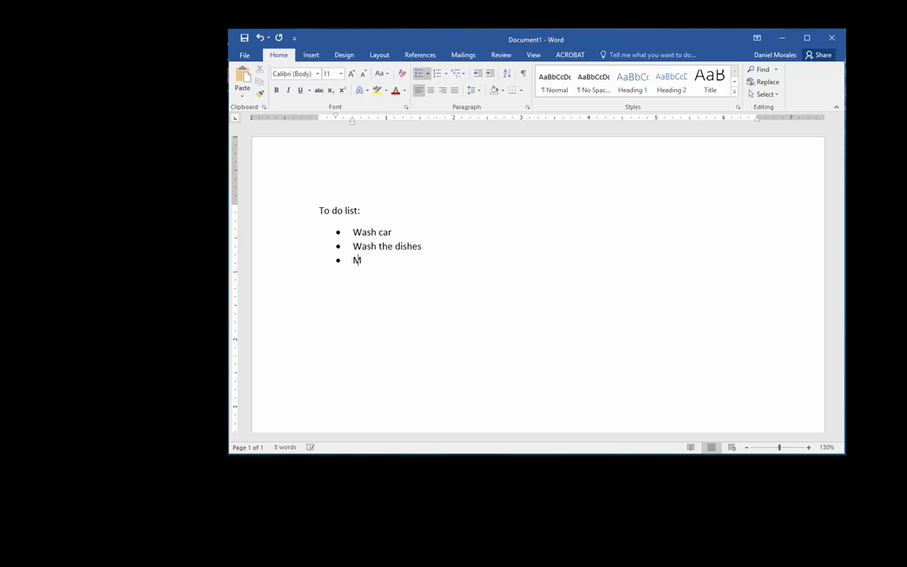
{"action": "type", "text": "op the fo"}
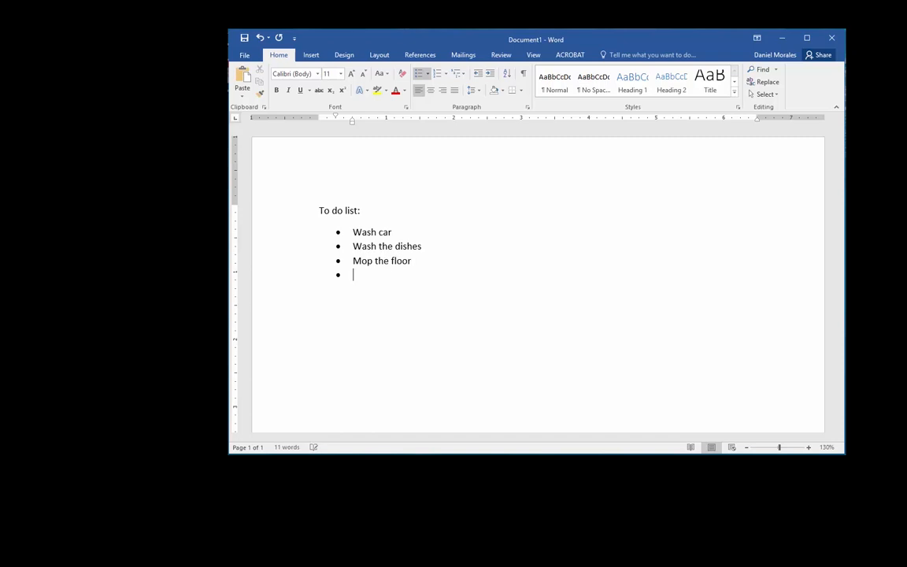
Add the bullets Throw trash away and Have fun to finish the list
{"action": "type", "text": "Throw"}
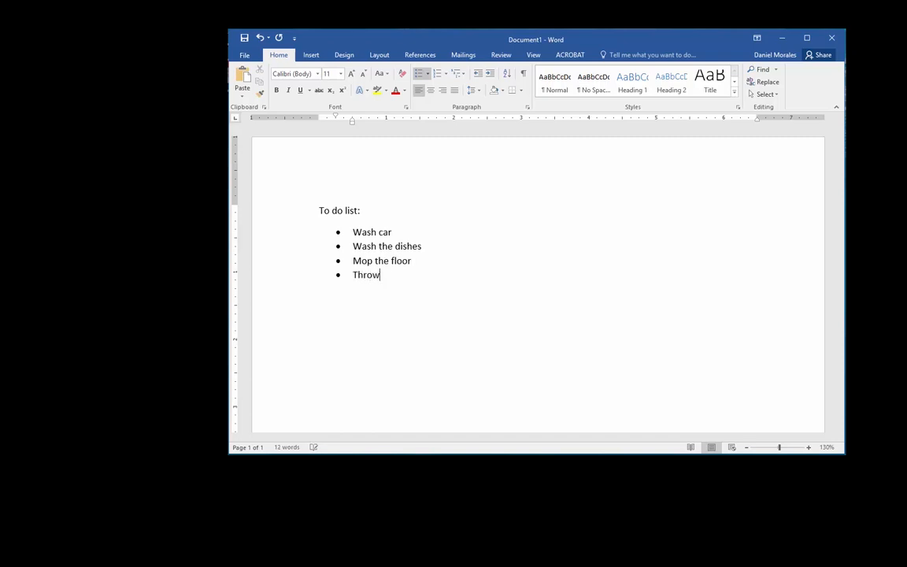
{"action": "type", "text": "trash"}
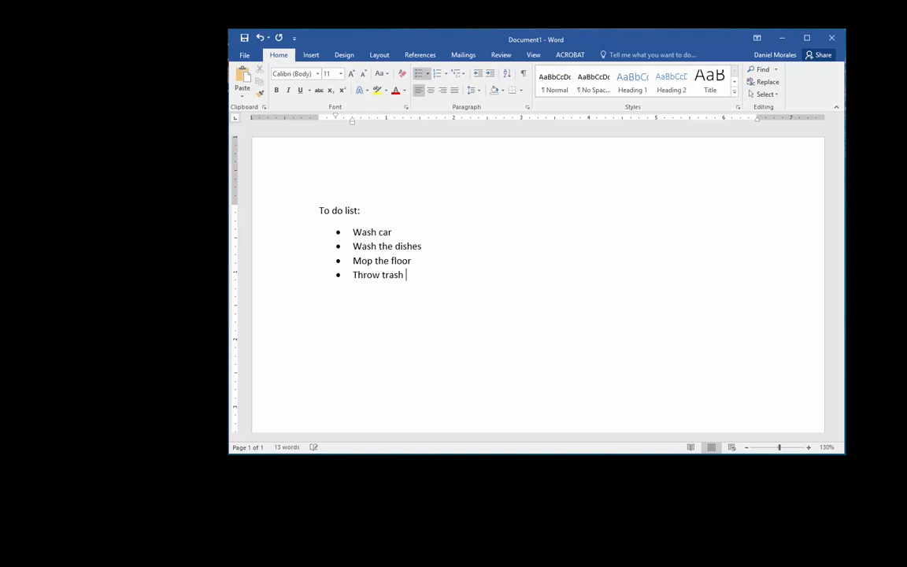
{"action": "type", "text": "away"}
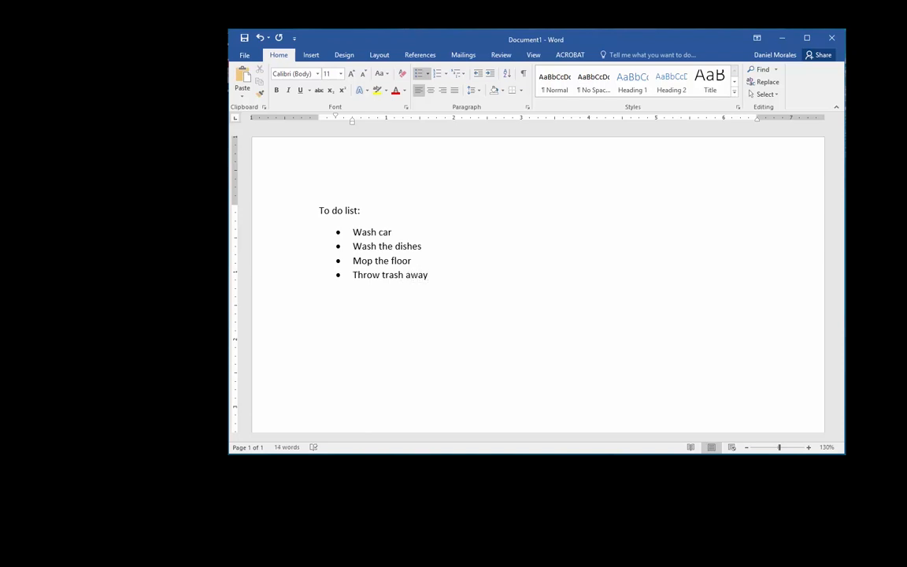
{"action": "key", "text": "enter"}
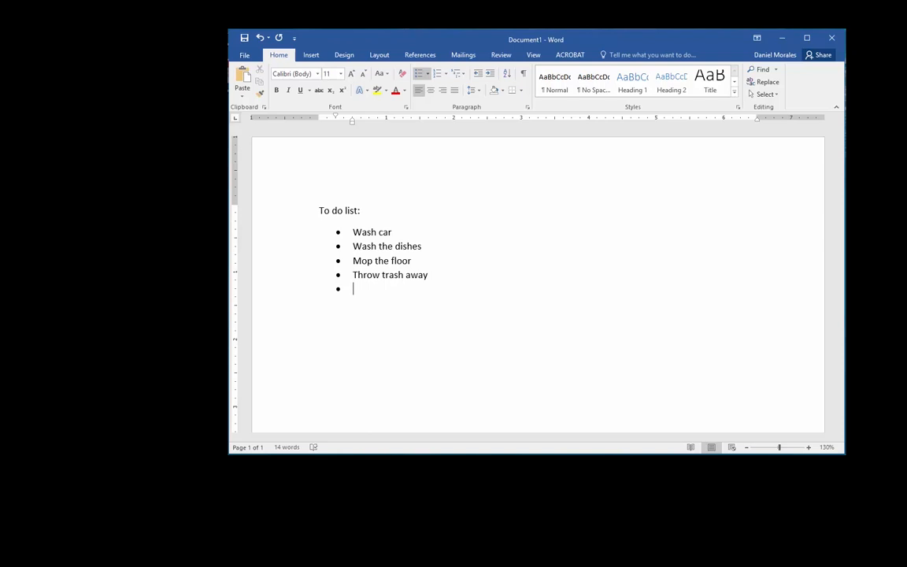
{"action": "mouse_move", "coordinate": [466, 227]}
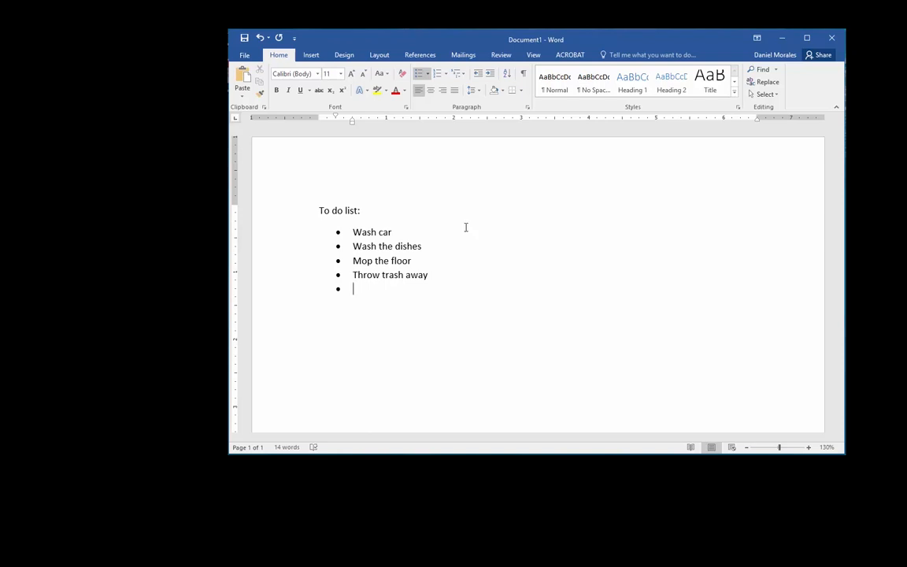
{"action": "type", "text": "Have fun"}
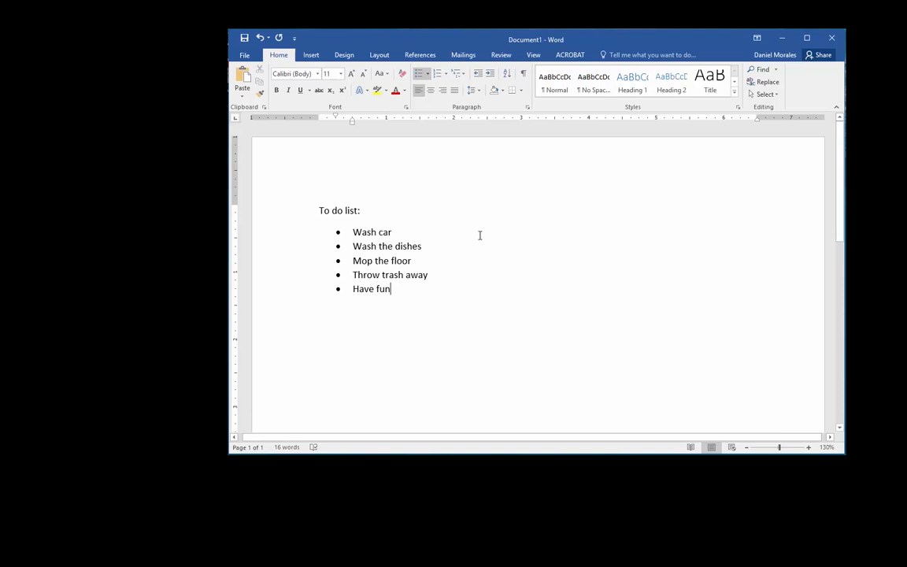
{"action": "mouse_move", "coordinate": [464, 280]}
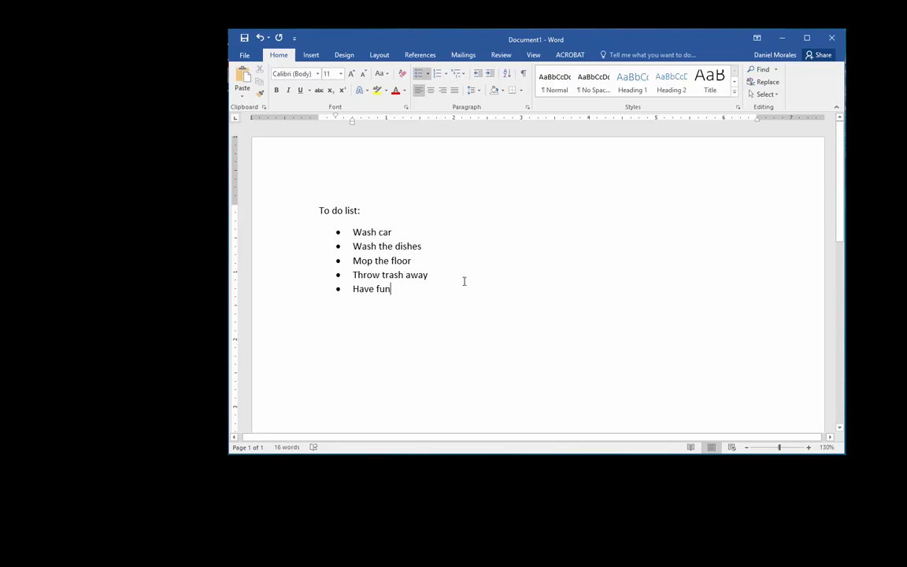
Preview diamond and check-mark bullet styles, then restore plain round bullets
{"action": "left_click", "coordinate": [428, 74]}
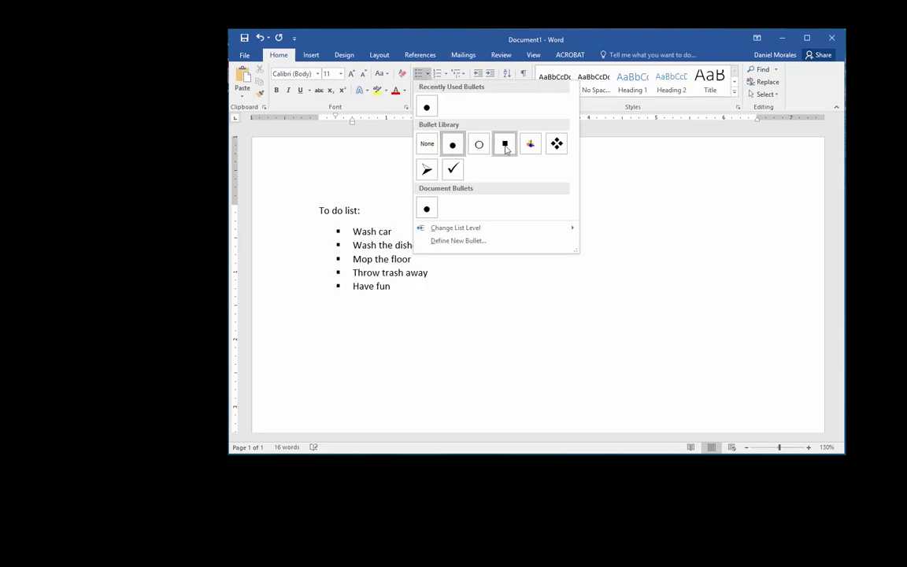
{"action": "left_click", "coordinate": [558, 145]}
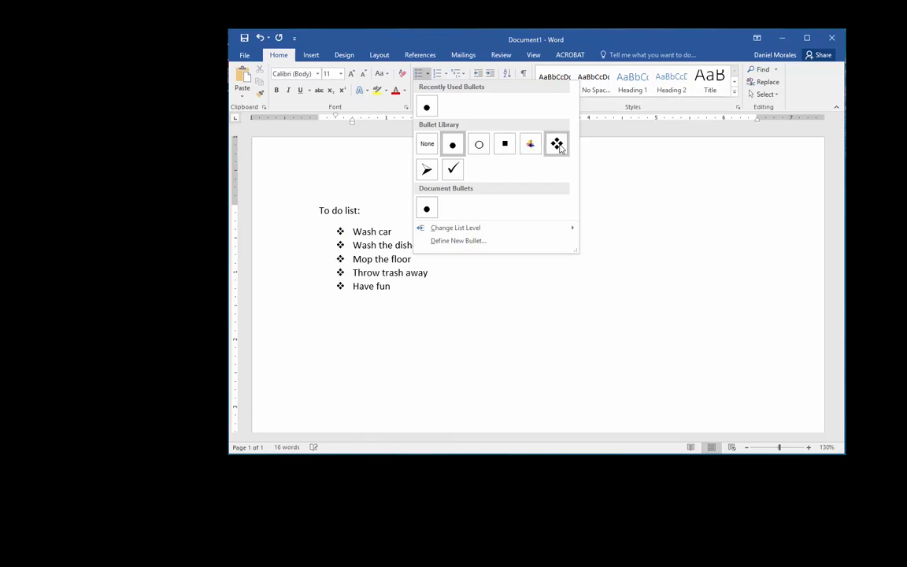
{"action": "left_click", "coordinate": [454, 168]}
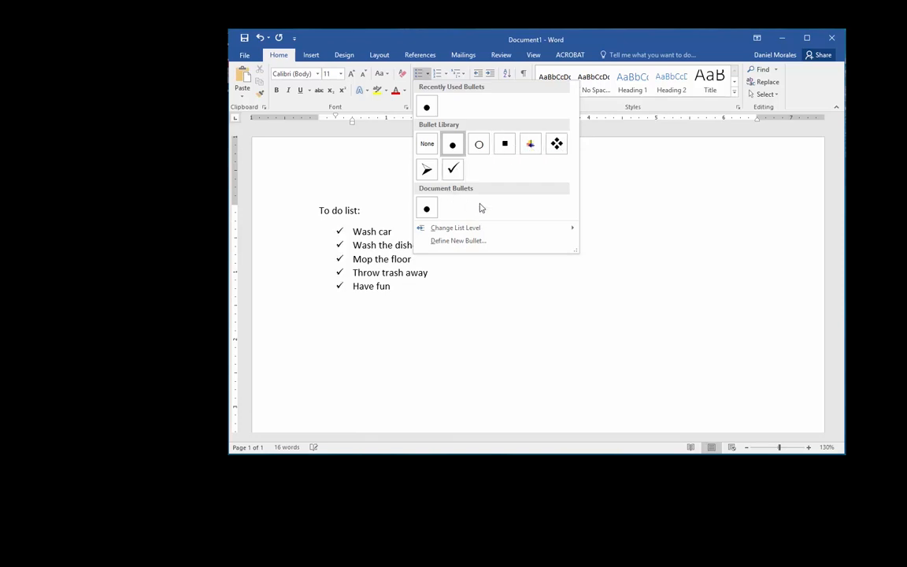
{"action": "left_click", "coordinate": [452, 143]}
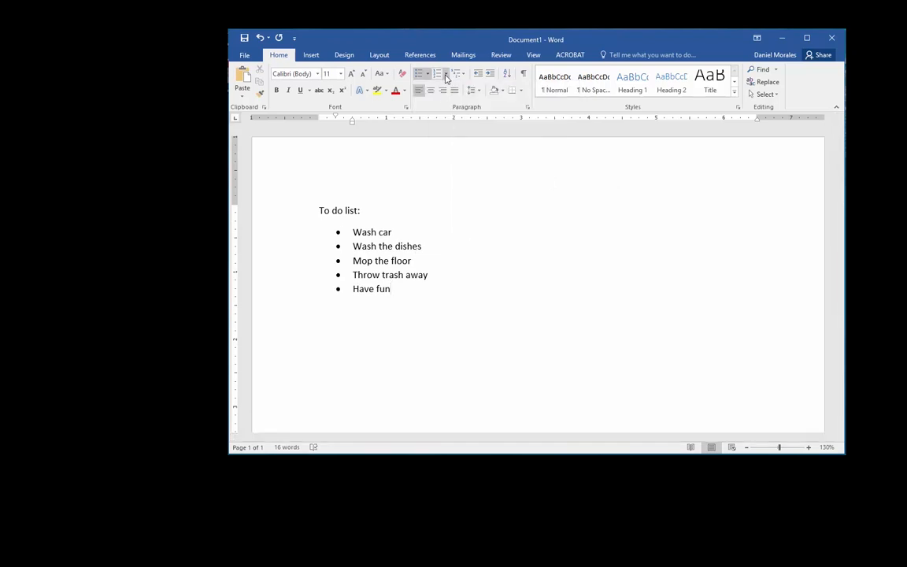
Preview numbering the list 1 to 5 and lettering it A to E
{"action": "left_click", "coordinate": [447, 74]}
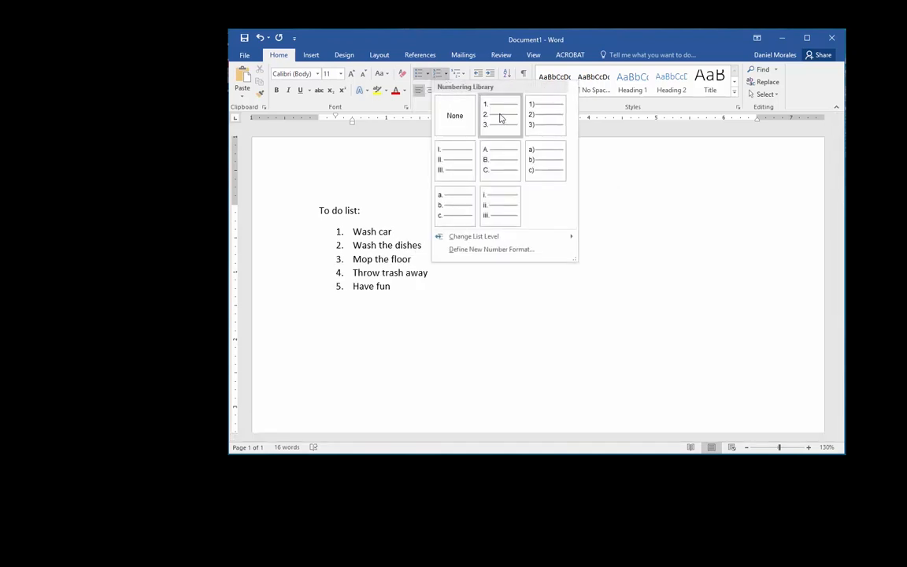
{"action": "left_click", "coordinate": [499, 159]}
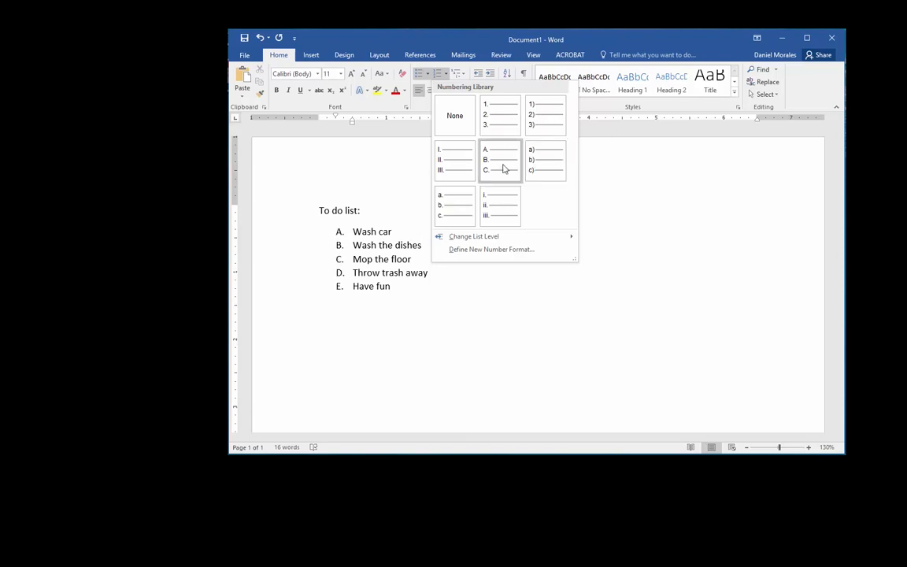
{"action": "left_click", "coordinate": [454, 115]}
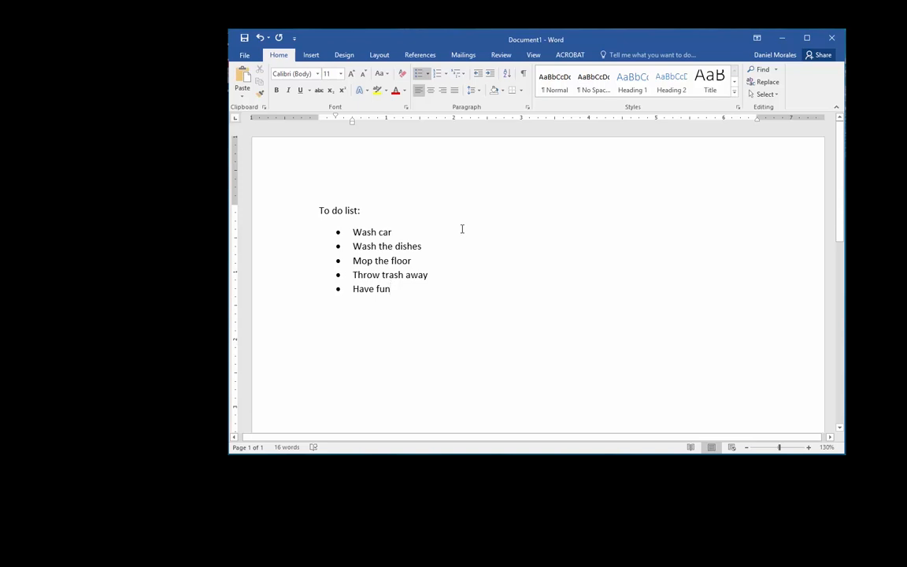
Add a new bullet Prepare soap in bucket right after Wash car
{"action": "left_click", "coordinate": [390, 289]}
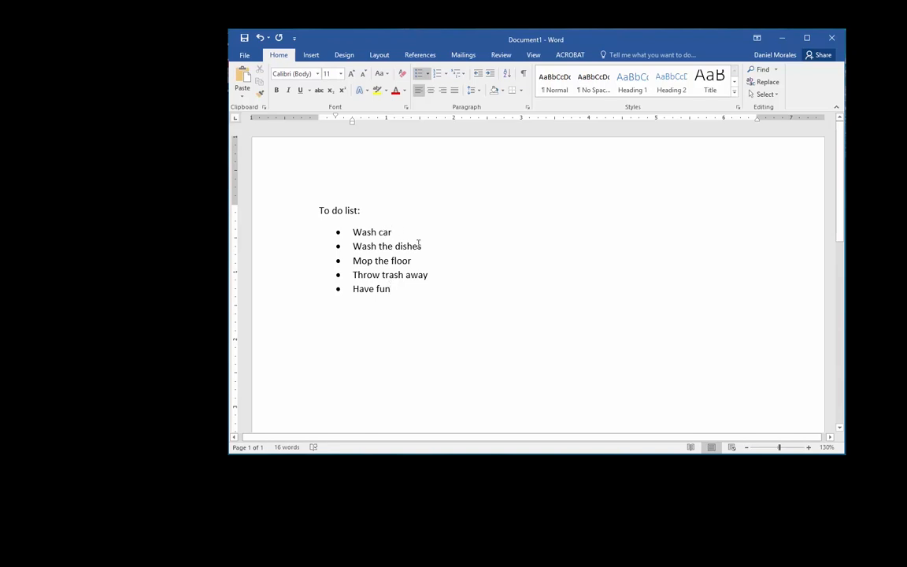
{"action": "key", "text": "enter"}
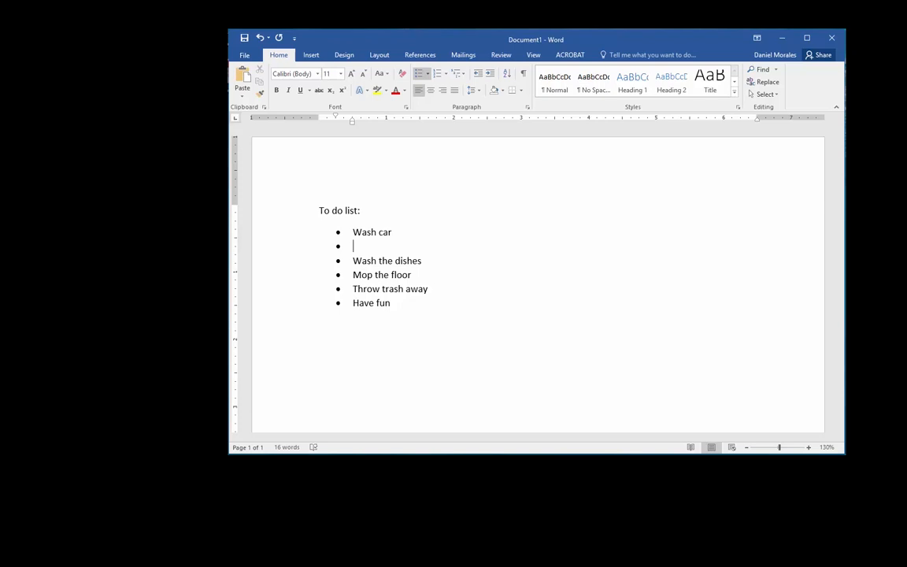
{"action": "type", "text": "Prepa"}
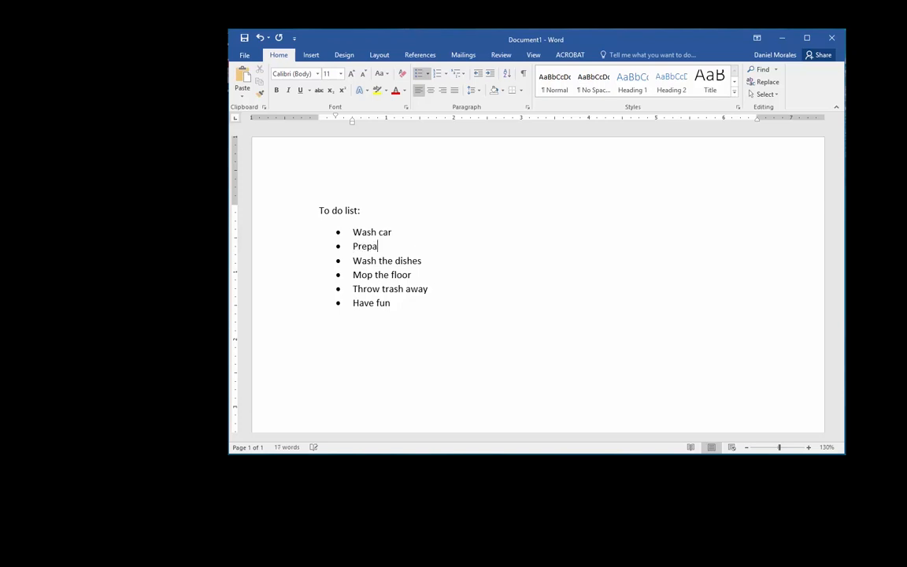
{"action": "type", "text": "re soap in bucket"}
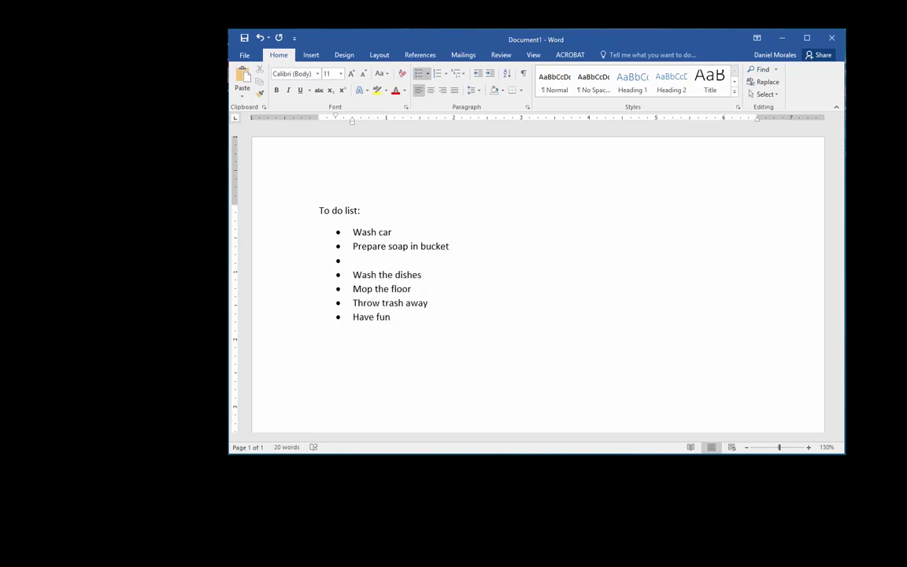
Add Lather the car and the remaining car-washing steps, then select all four
{"action": "left_click", "coordinate": [354, 260]}
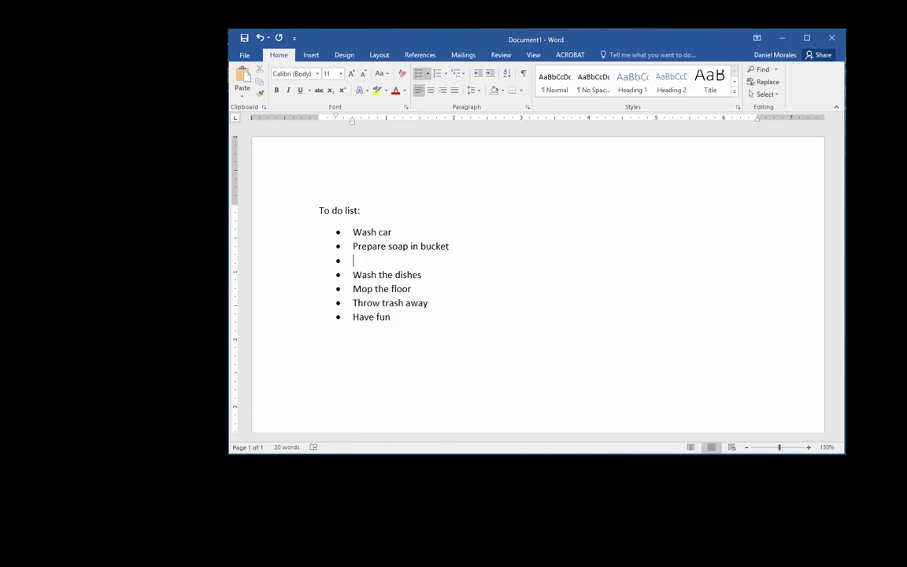
{"action": "type", "text": "Lather"}
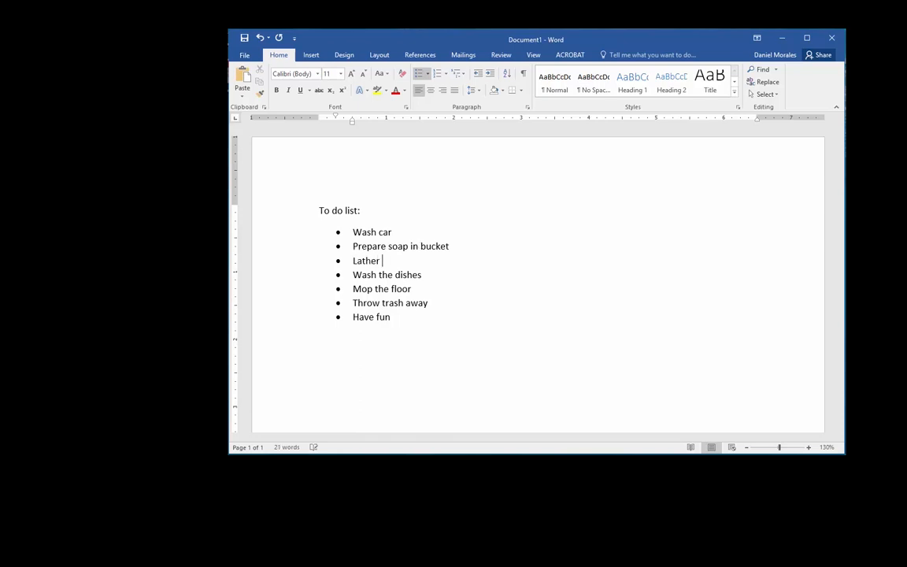
{"action": "type", "text": "the car"}
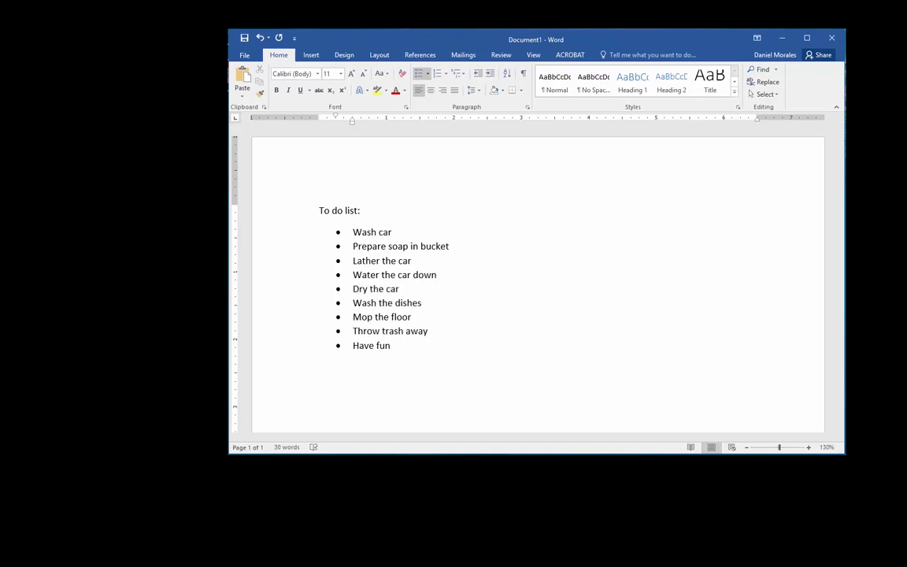
{"action": "left_click_drag", "start_coordinate": [353, 262], "coordinate": [400, 288]}
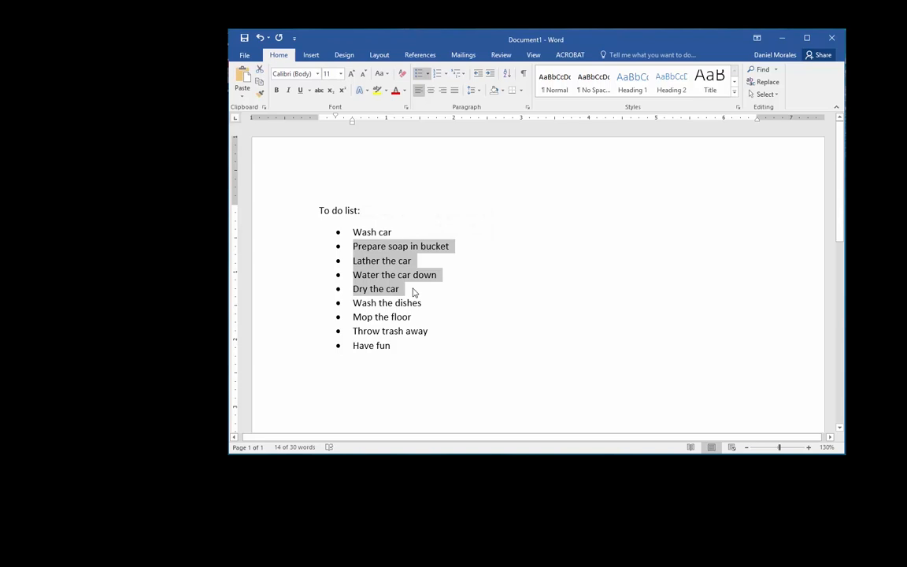
{"action": "mouse_move", "coordinate": [408, 283]}
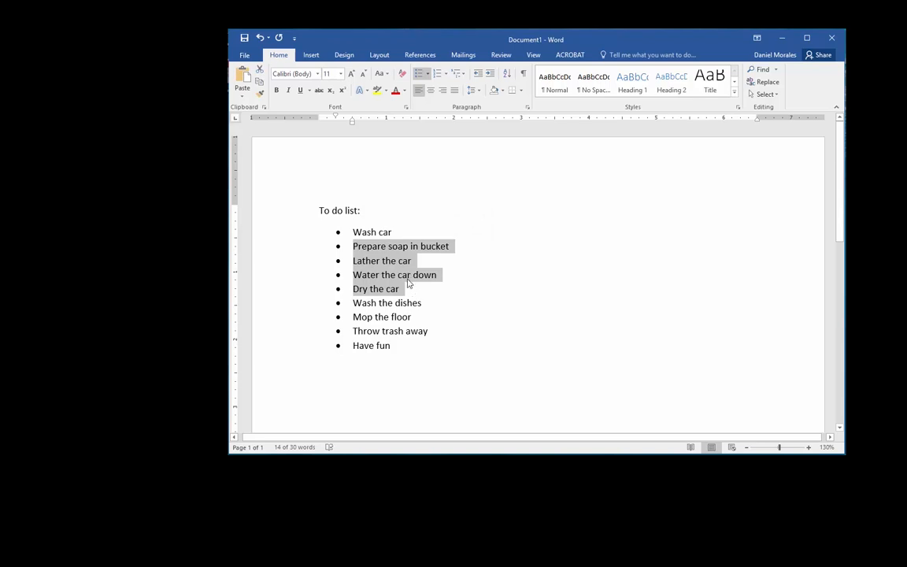
{"action": "mouse_move", "coordinate": [422, 233]}
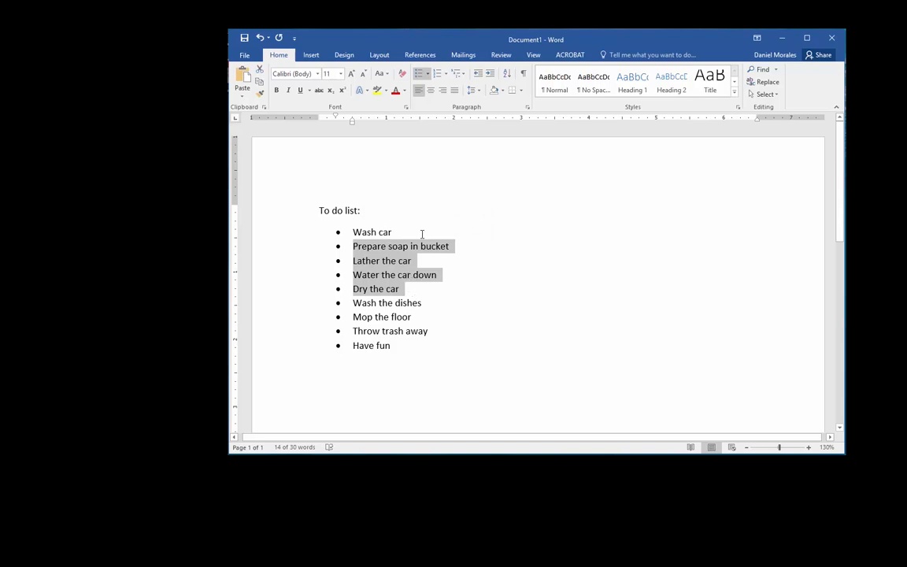
{"action": "mouse_move", "coordinate": [463, 182]}
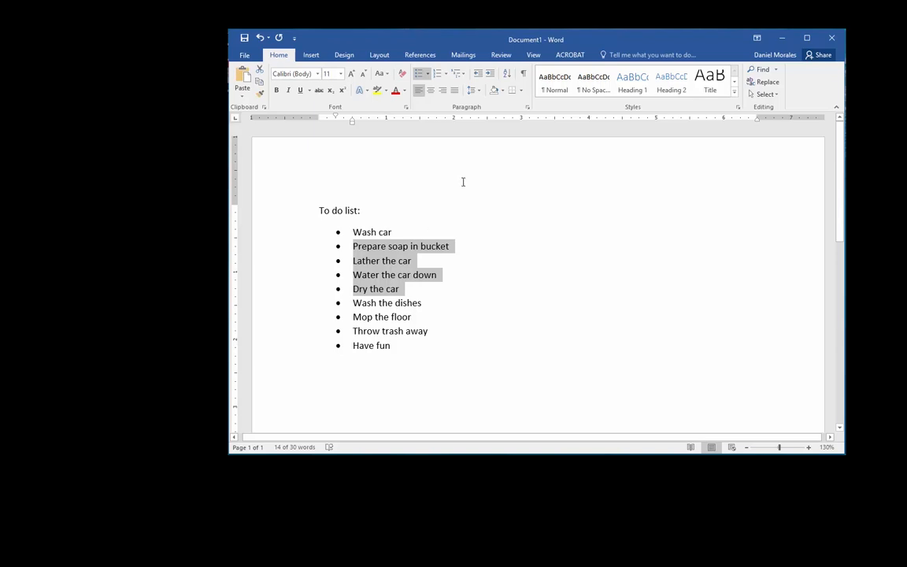
Indent the four car-washing steps as sub-bullets under Wash car
{"action": "left_click", "coordinate": [488, 74]}
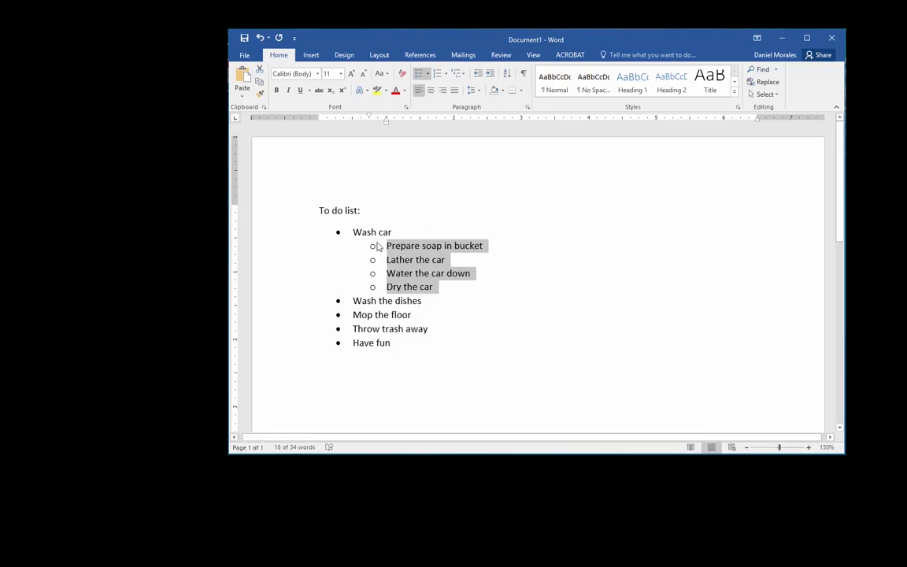
{"action": "left_click", "coordinate": [441, 306]}
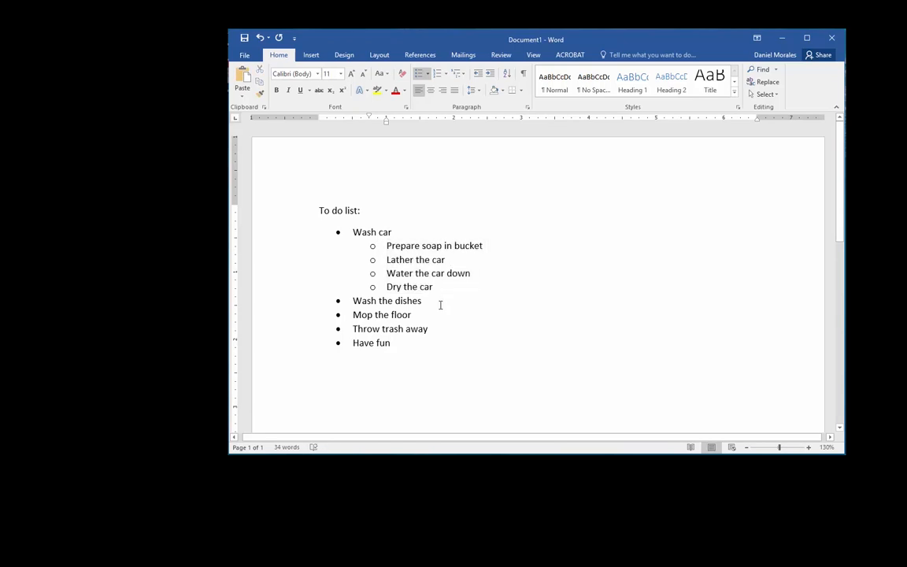
{"action": "left_click", "coordinate": [431, 286]}
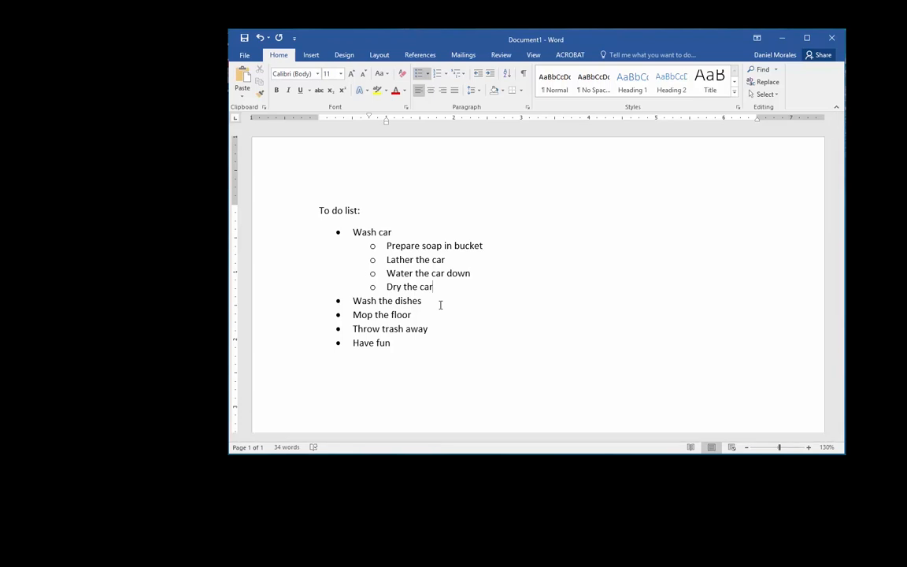
Add a top-level bullet Put the dishes away after the car-washing sub-items
{"action": "key", "text": "enter"}
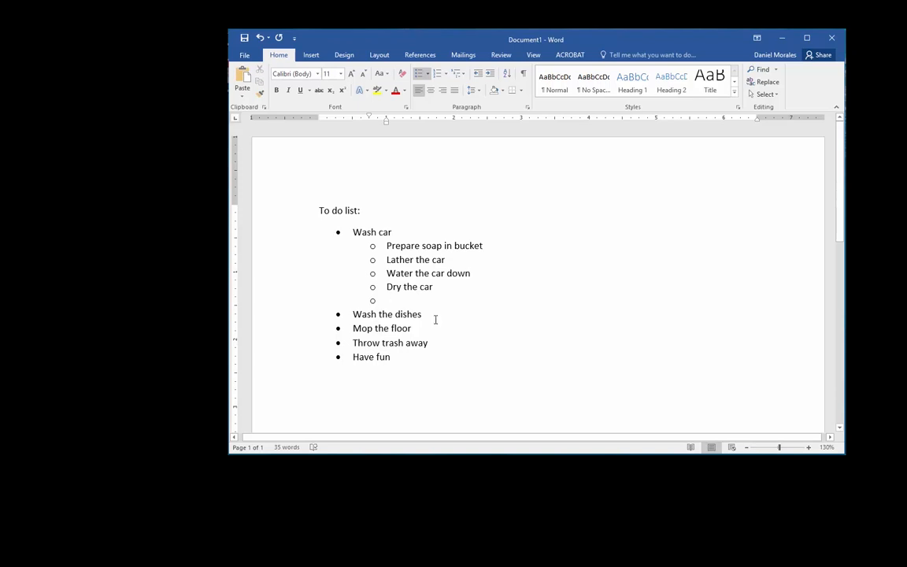
{"action": "mouse_move", "coordinate": [476, 76]}
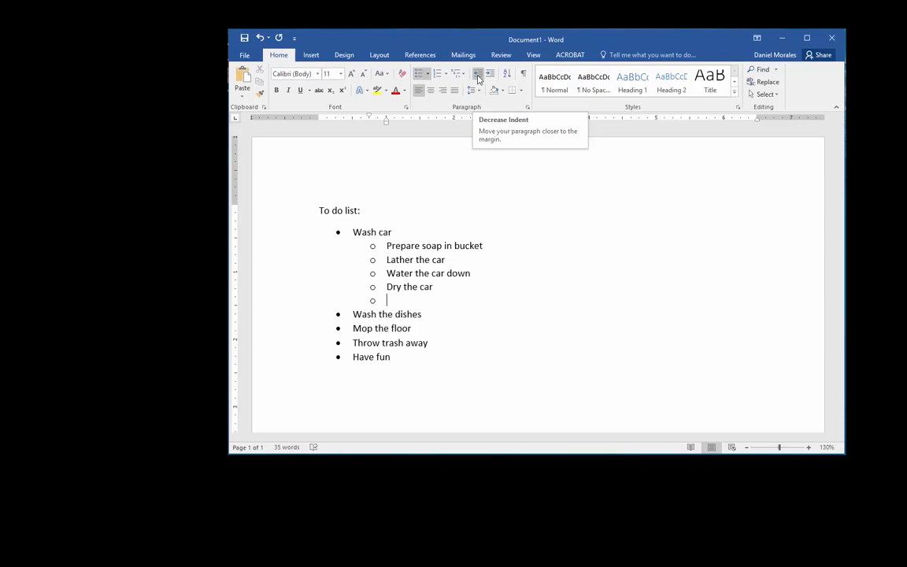
{"action": "left_click", "coordinate": [477, 74]}
{"action": "type", "text": "Put "}
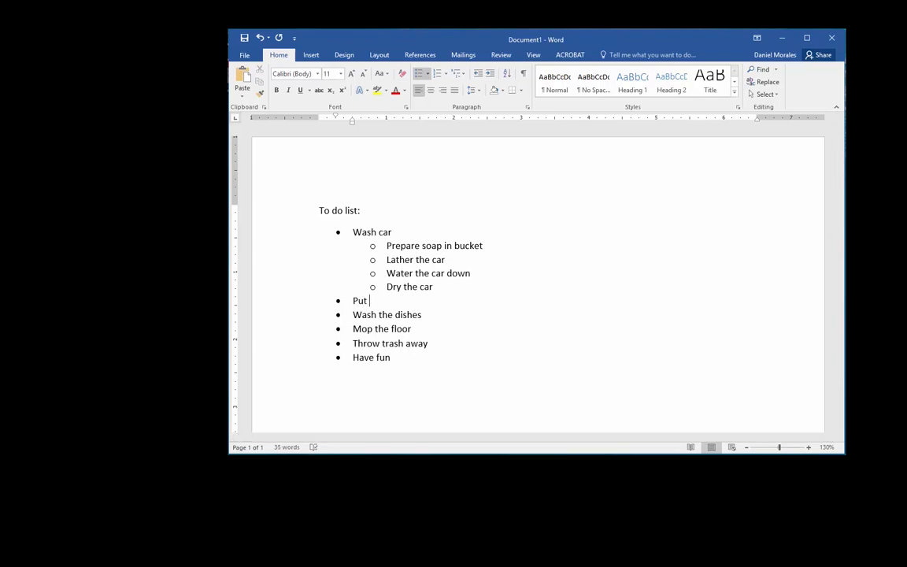
{"action": "type", "text": "the dishes away"}
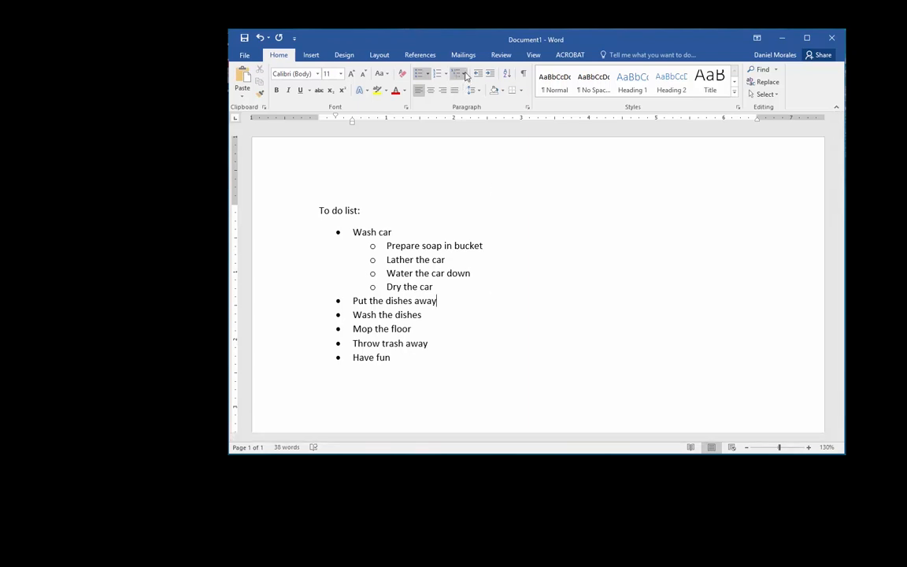
{"action": "mouse_move", "coordinate": [466, 74]}
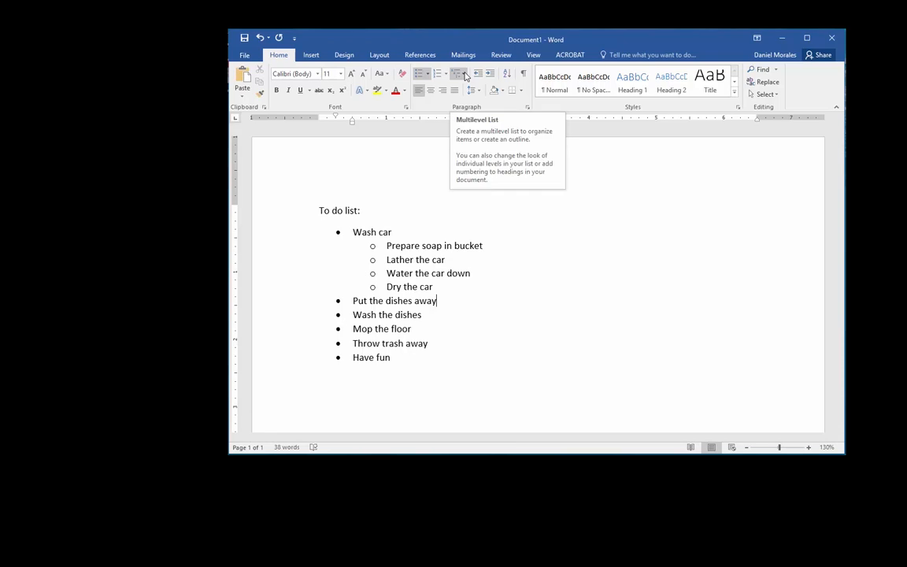
Add the jogging paragraph below the to-do list
{"action": "left_click", "coordinate": [464, 74]}
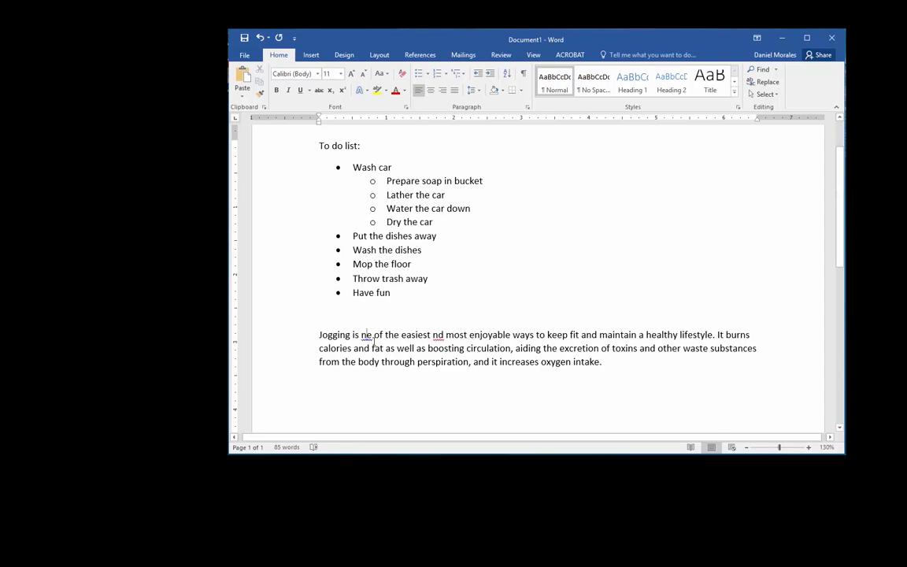
{"action": "right_click", "coordinate": [365, 334]}
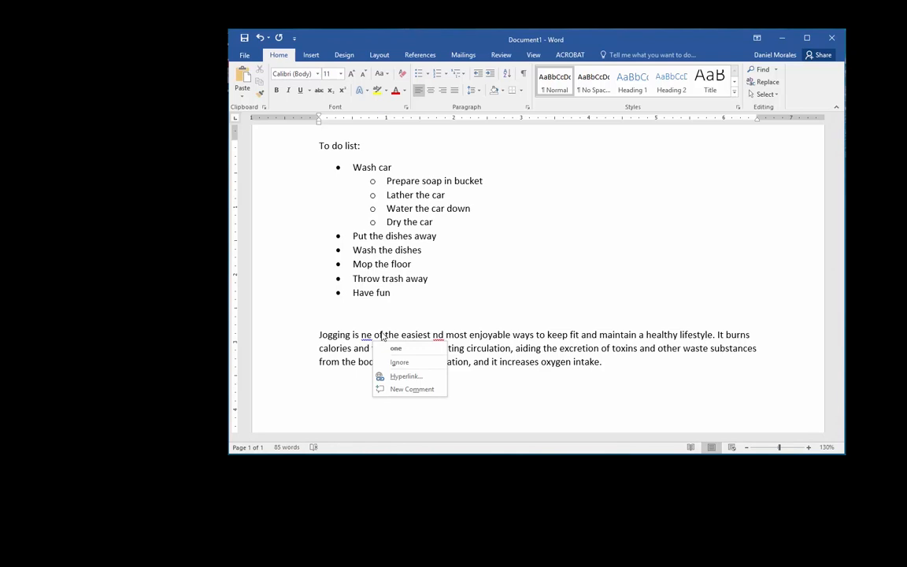
{"action": "left_click", "coordinate": [523, 289]}
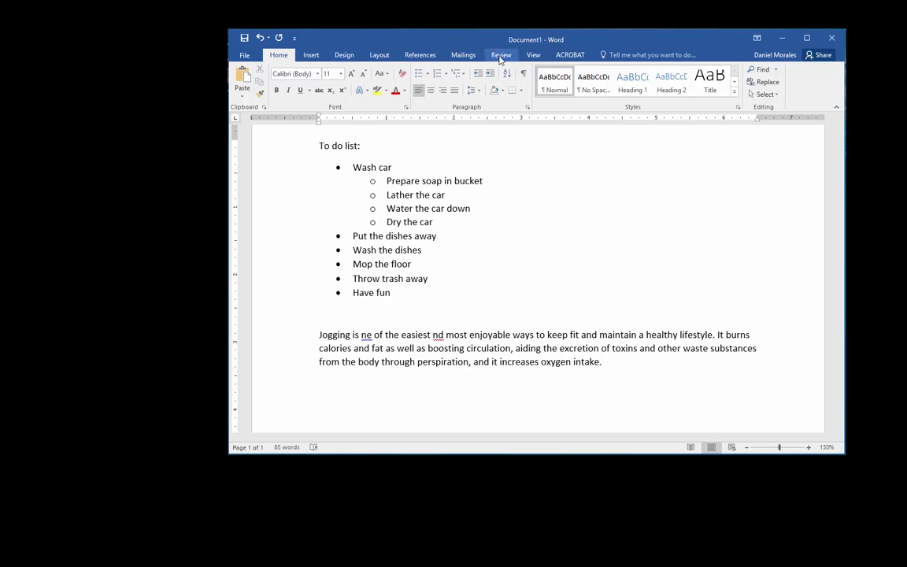
Run Spelling & Grammar from Review and correct "ne" to "one"
{"action": "left_click", "coordinate": [501, 54]}
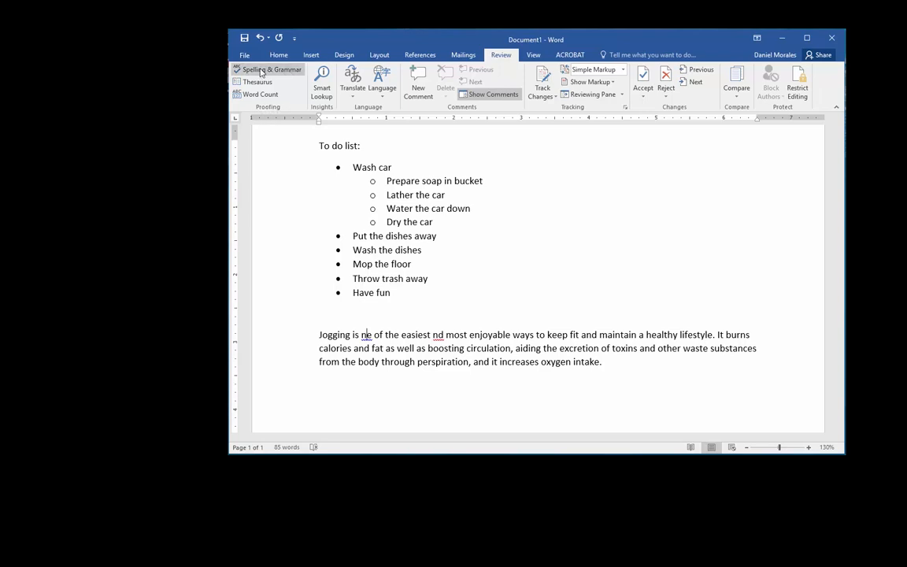
{"action": "mouse_move", "coordinate": [271, 69]}
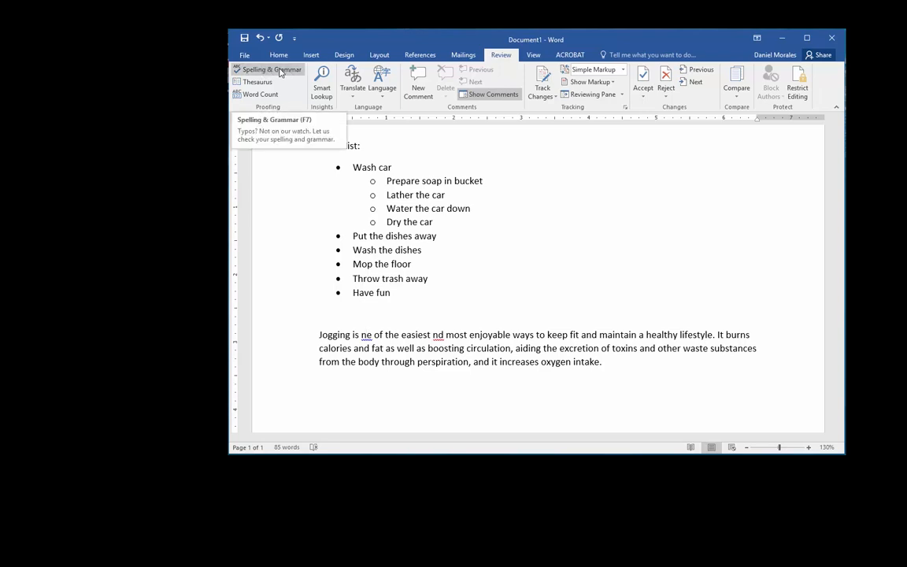
{"action": "left_click", "coordinate": [266, 69]}
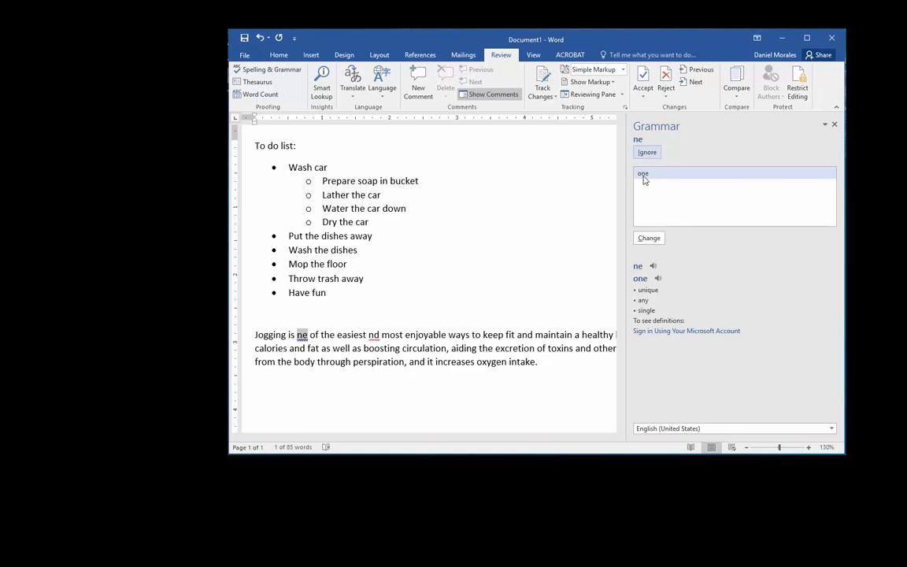
{"action": "mouse_move", "coordinate": [646, 186]}
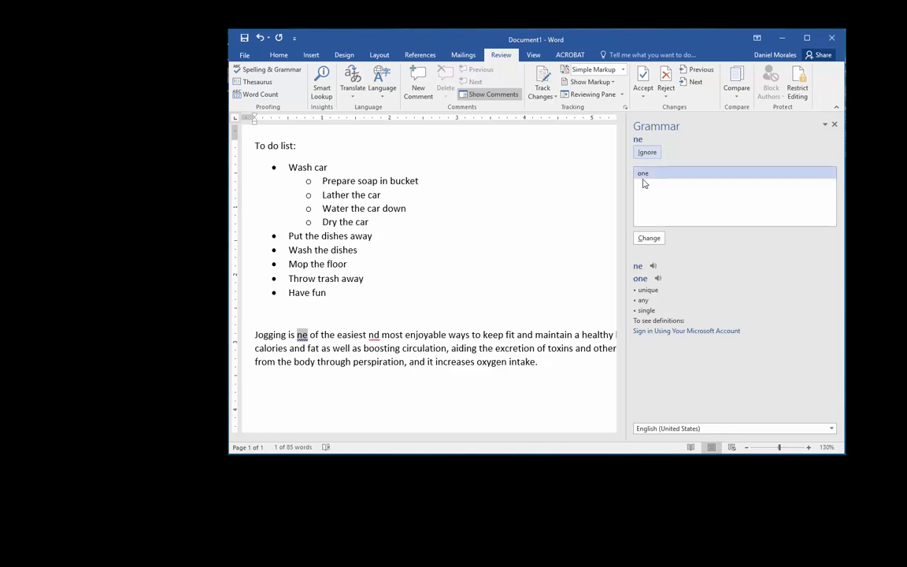
{"action": "mouse_move", "coordinate": [649, 195]}
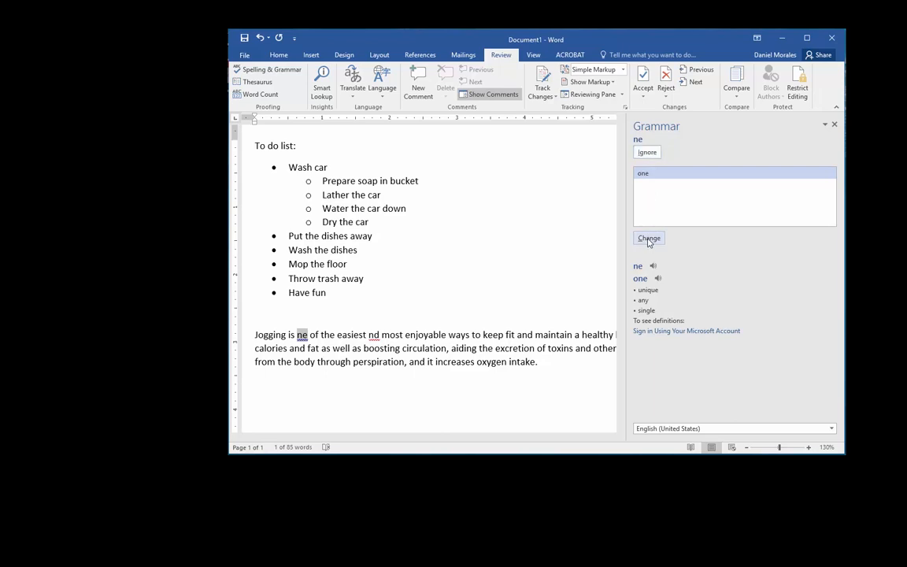
{"action": "left_click", "coordinate": [649, 238]}
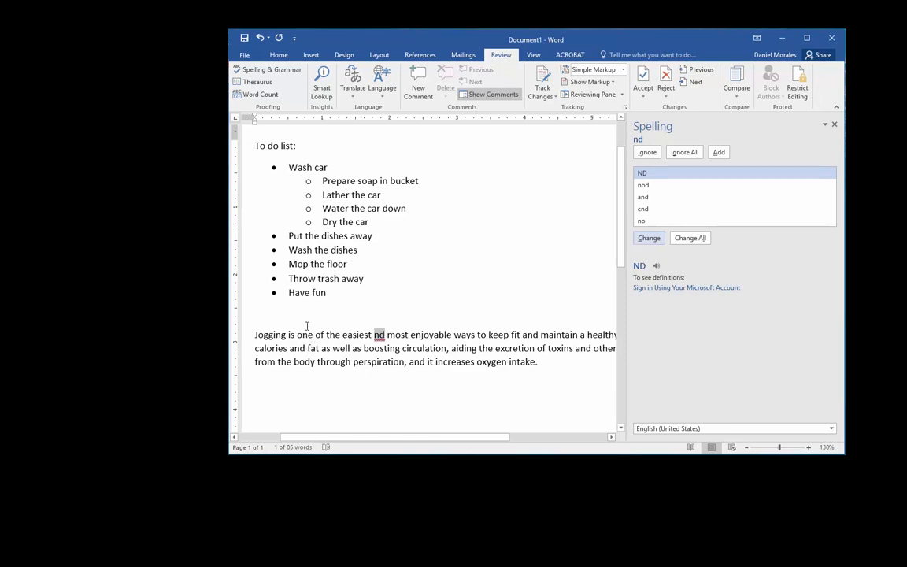
{"action": "mouse_move", "coordinate": [589, 242]}
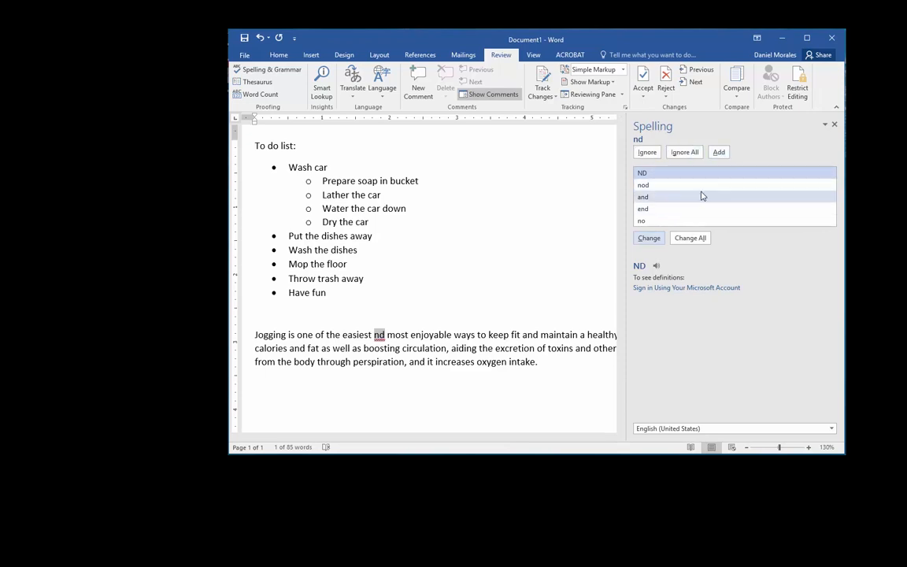
{"action": "mouse_move", "coordinate": [653, 206]}
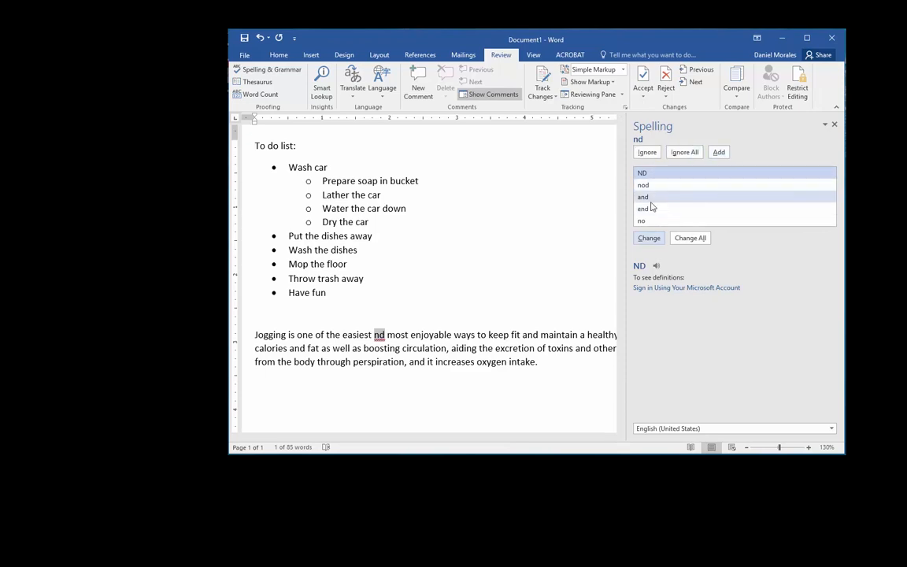
Correct "nd" to "and" and let the spelling check finish
{"action": "left_click", "coordinate": [643, 197]}
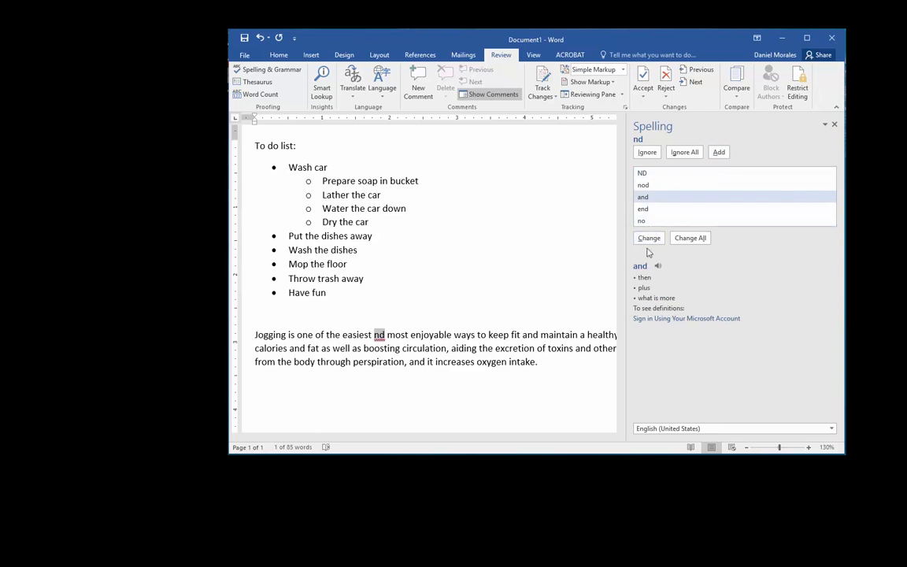
{"action": "left_click", "coordinate": [649, 238]}
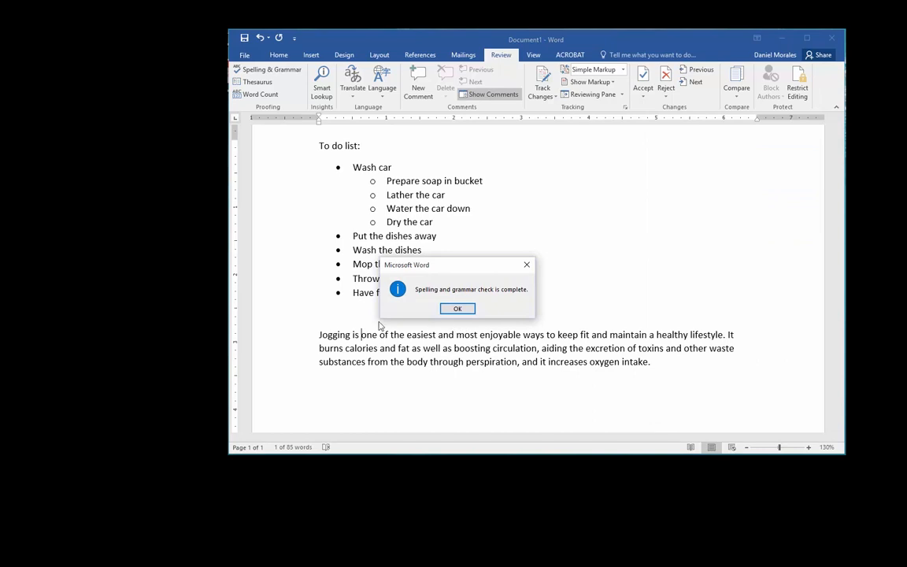
{"action": "mouse_move", "coordinate": [542, 336]}
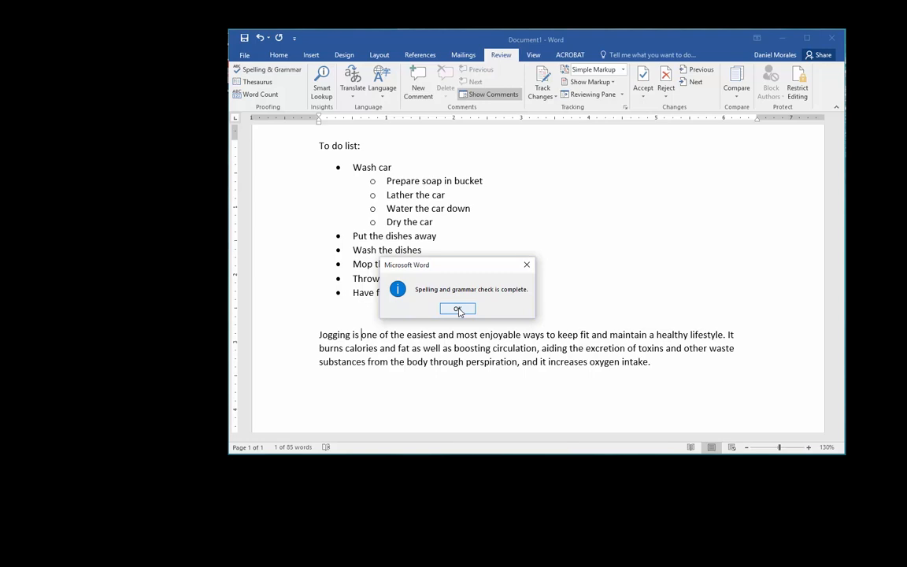
Dismiss the check-complete message and return to the Home formatting tools
{"action": "left_click", "coordinate": [457, 309]}
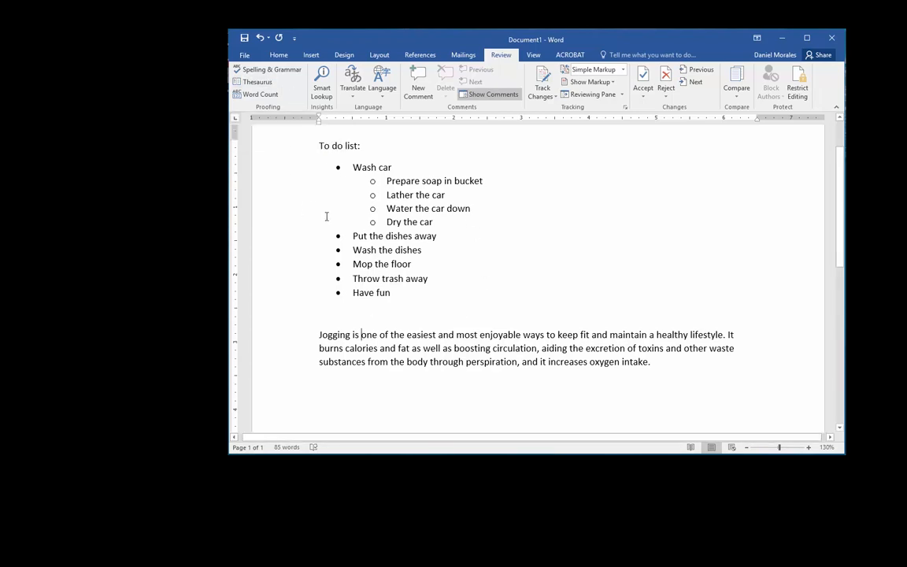
{"action": "mouse_move", "coordinate": [259, 82]}
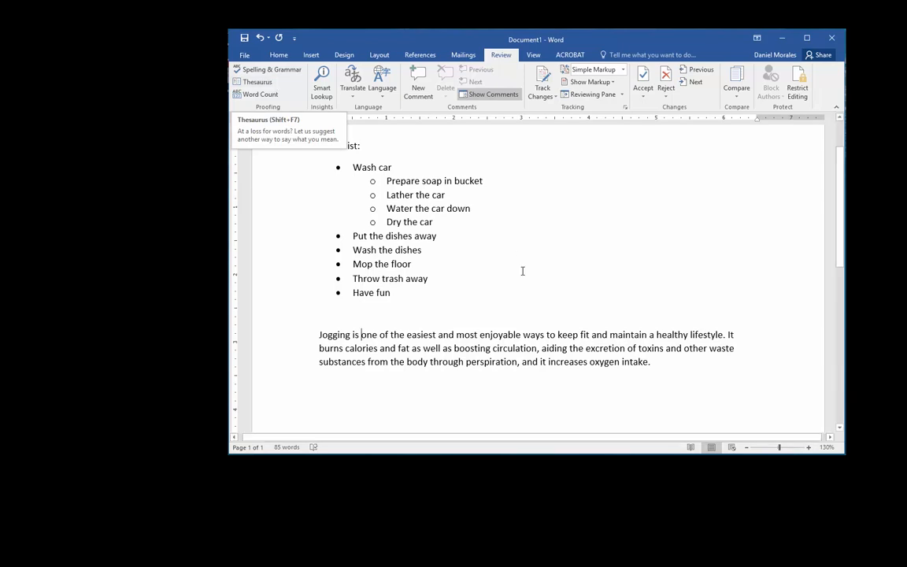
{"action": "mouse_move", "coordinate": [523, 278]}
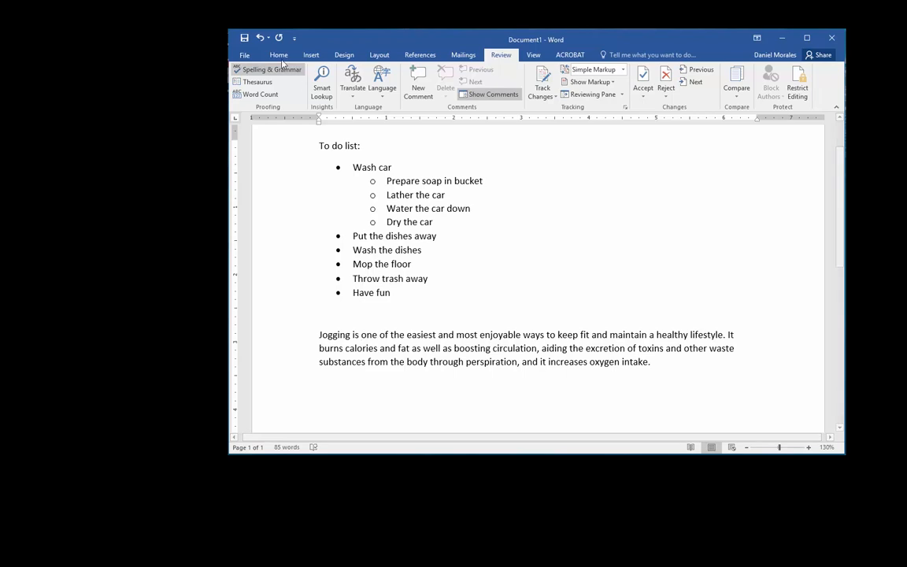
{"action": "left_click", "coordinate": [279, 53]}
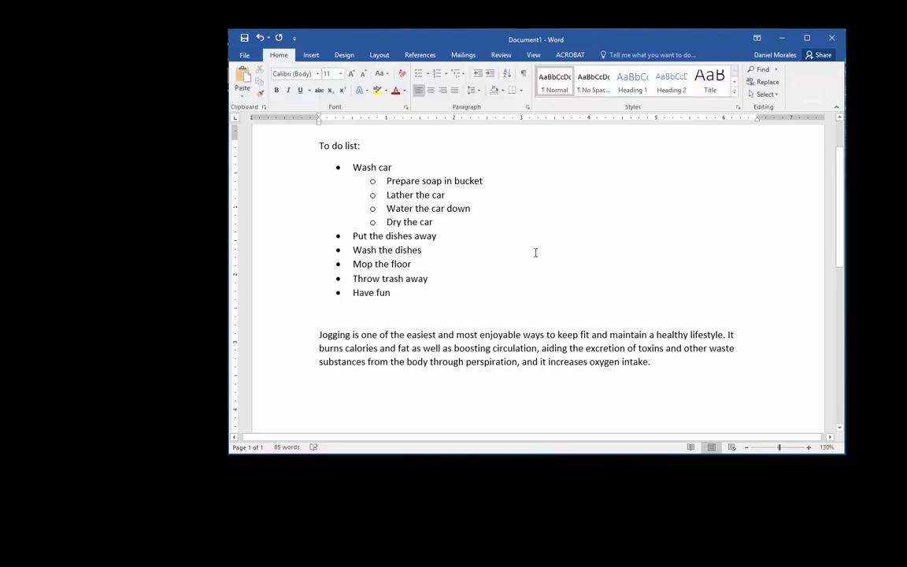
{"action": "left_click", "coordinate": [361, 334]}
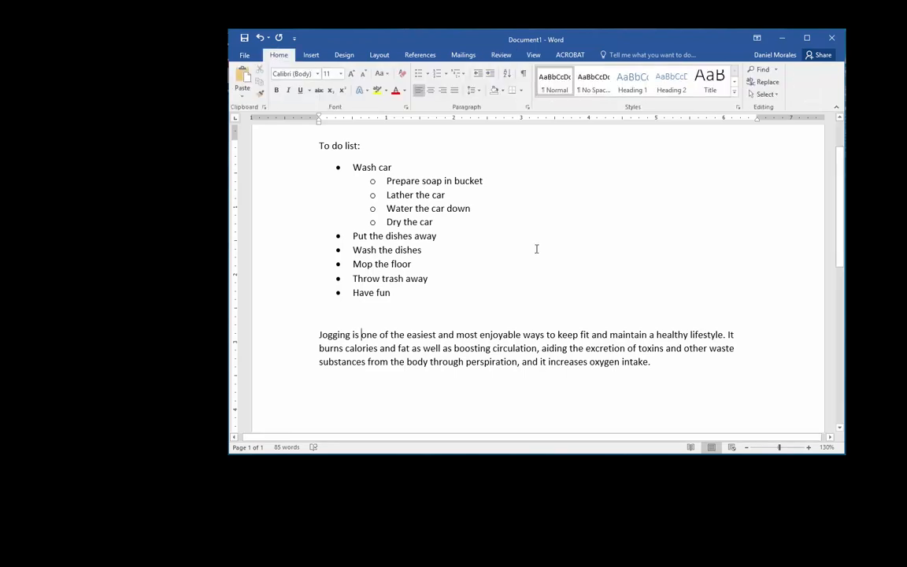
{"action": "mouse_move", "coordinate": [523, 208]}
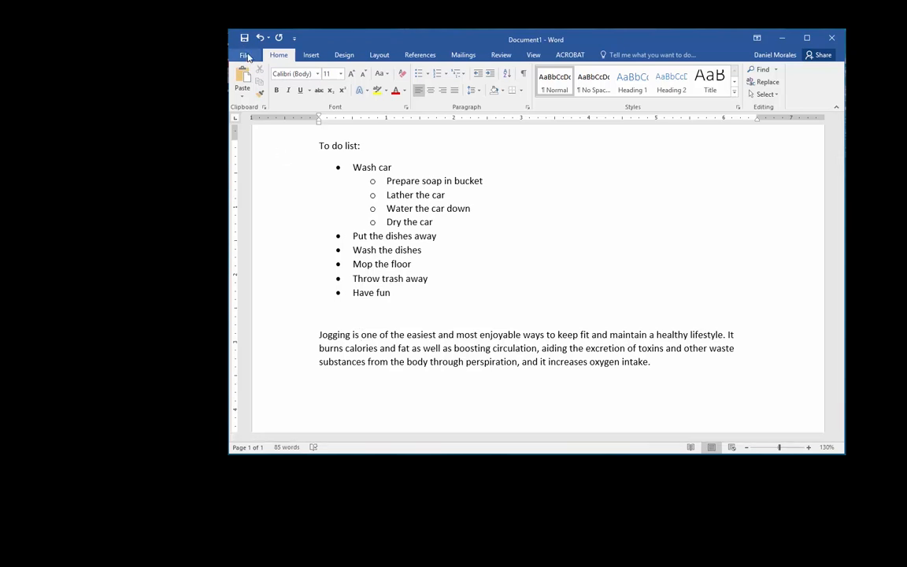
Browse the Business suggested search in the new-document template gallery
{"action": "left_click", "coordinate": [245, 53]}
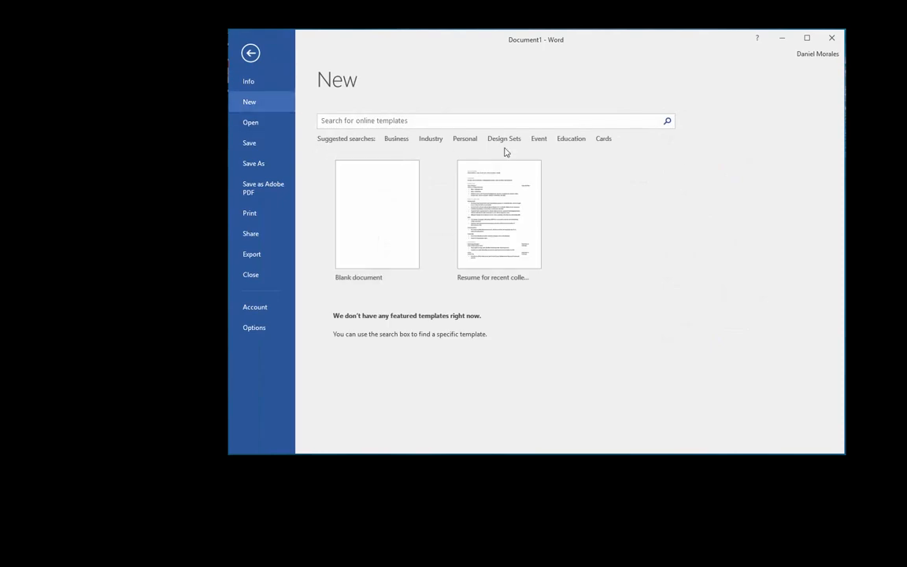
{"action": "mouse_move", "coordinate": [586, 157]}
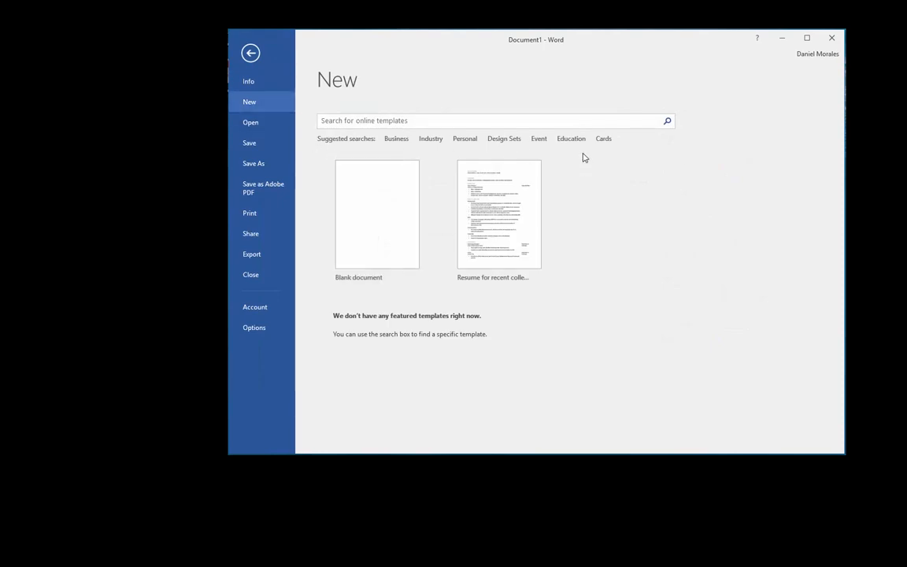
{"action": "mouse_move", "coordinate": [397, 142]}
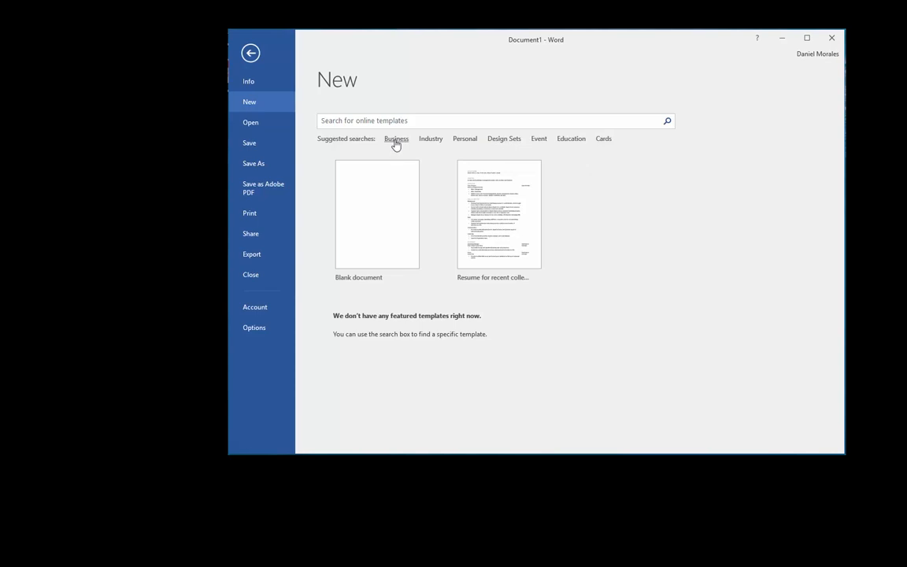
{"action": "mouse_move", "coordinate": [432, 142]}
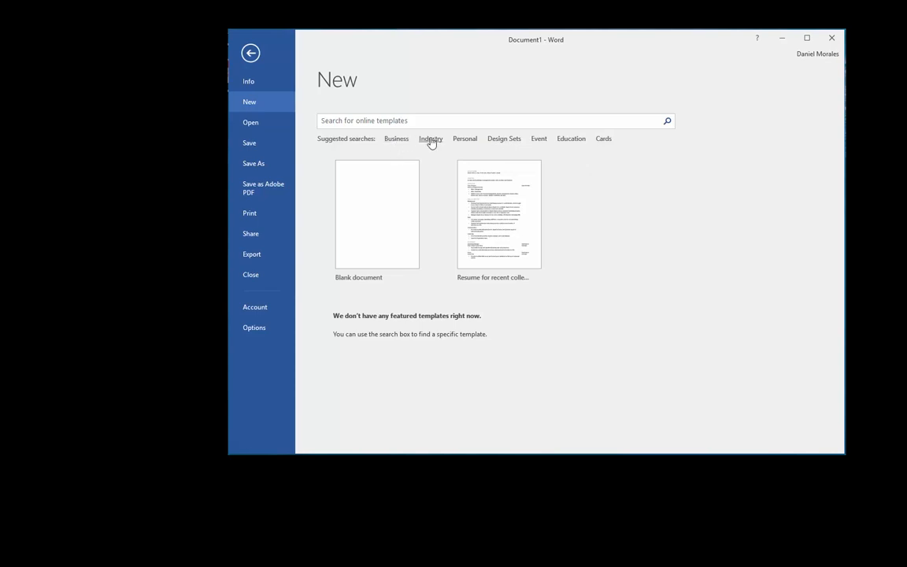
{"action": "left_click", "coordinate": [397, 138]}
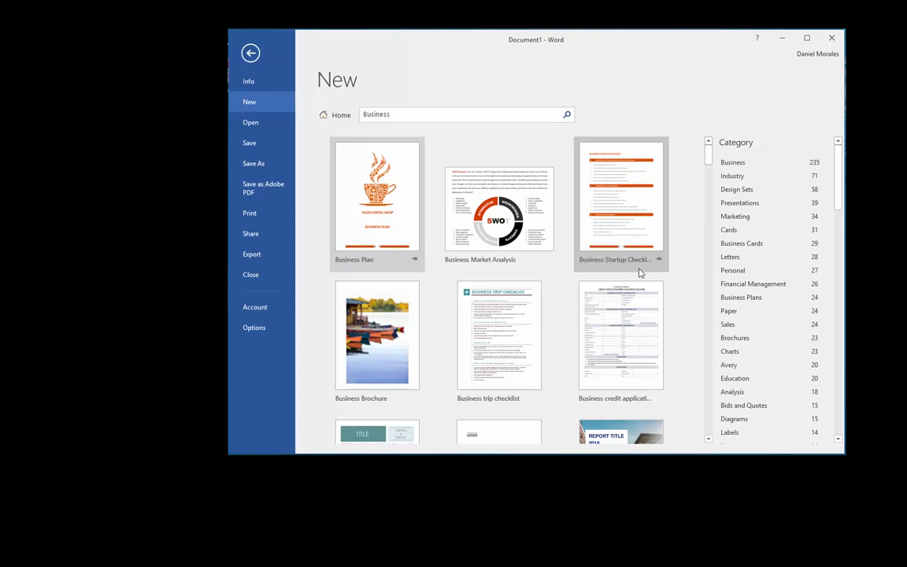
{"action": "mouse_move", "coordinate": [540, 331]}
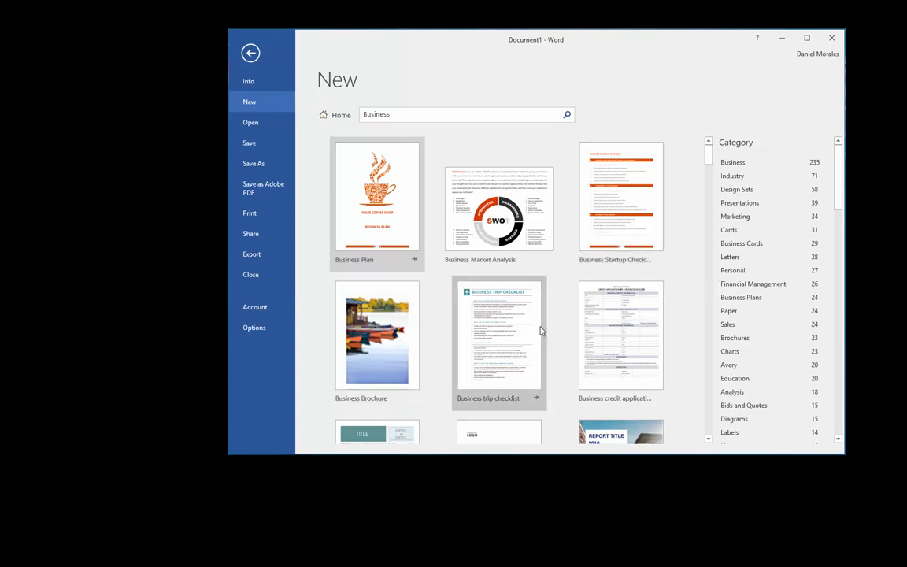
{"action": "mouse_move", "coordinate": [734, 163]}
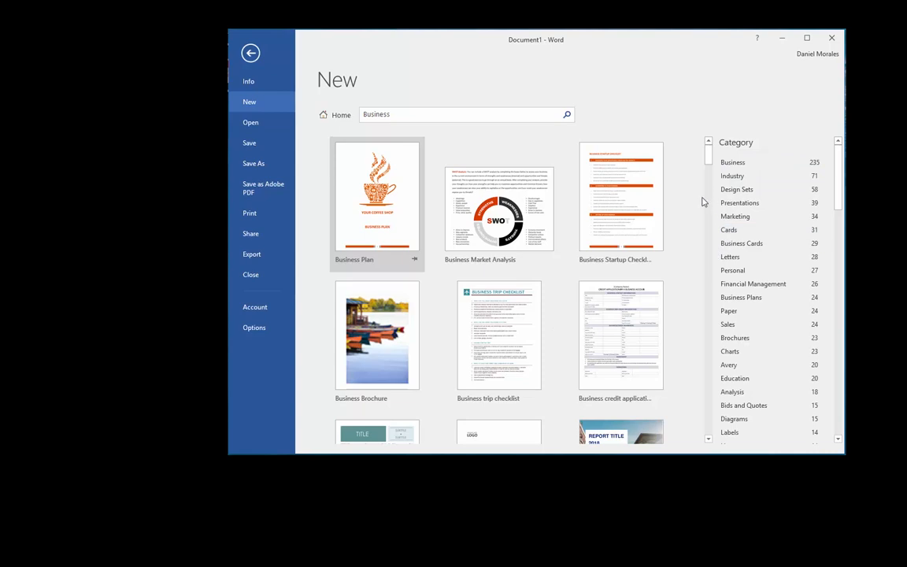
{"action": "mouse_move", "coordinate": [737, 189]}
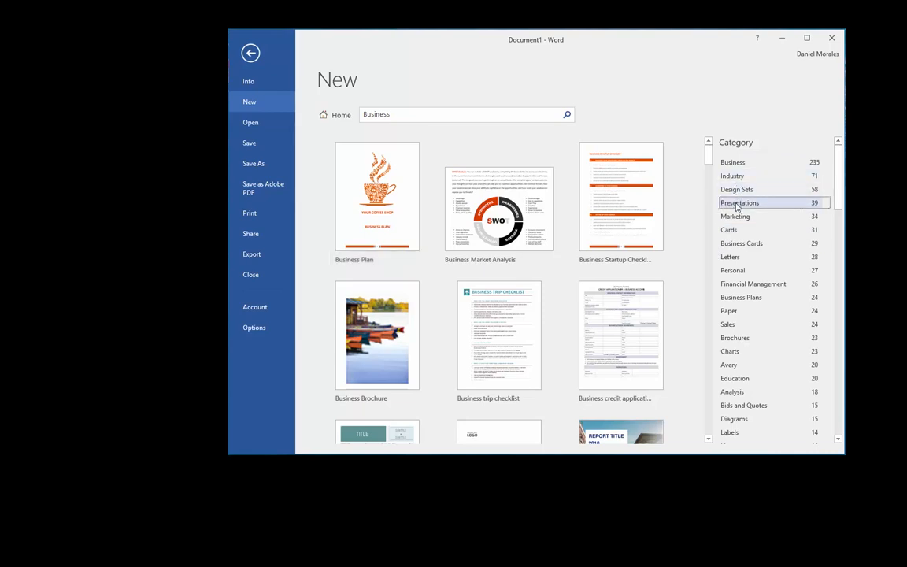
{"action": "left_click", "coordinate": [741, 202]}
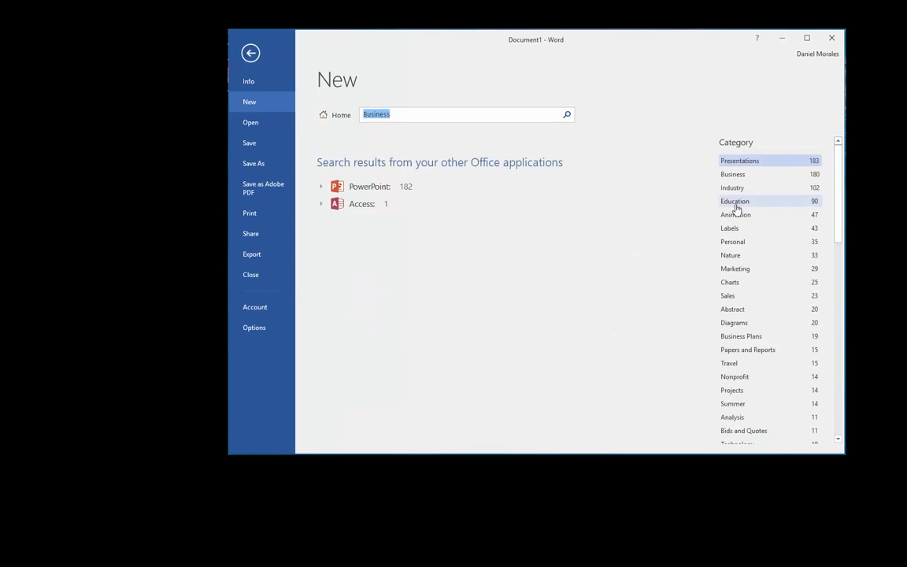
{"action": "left_click", "coordinate": [740, 174]}
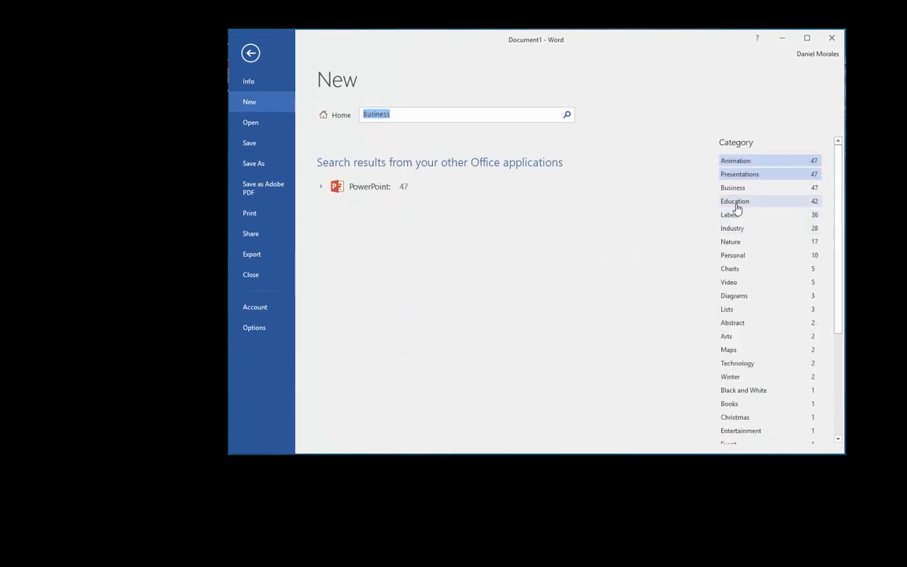
{"action": "left_click", "coordinate": [734, 201]}
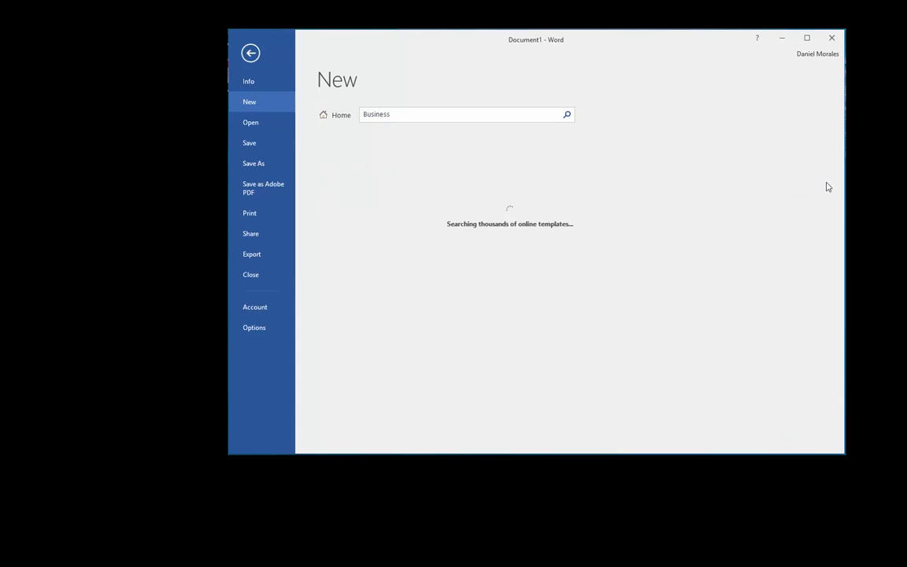
{"action": "mouse_move", "coordinate": [825, 190]}
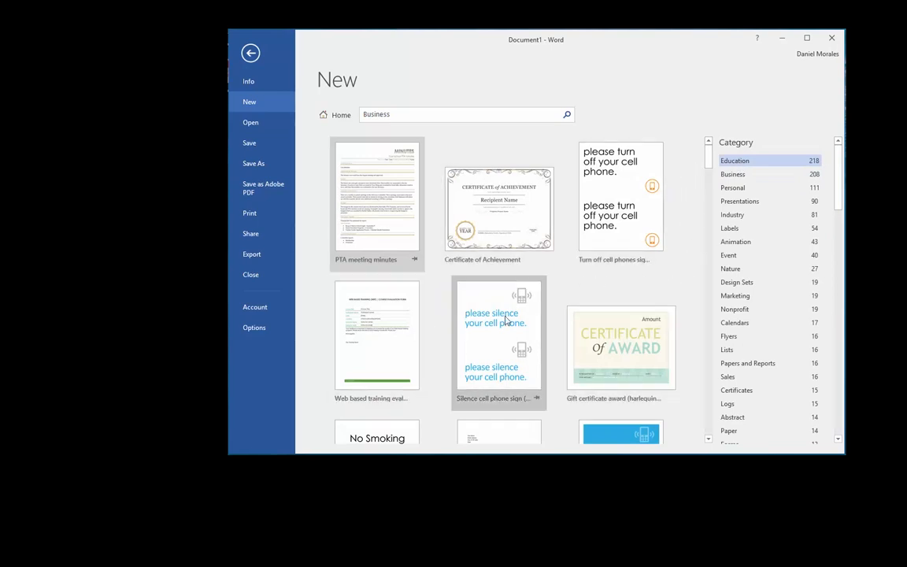
{"action": "mouse_move", "coordinate": [697, 223]}
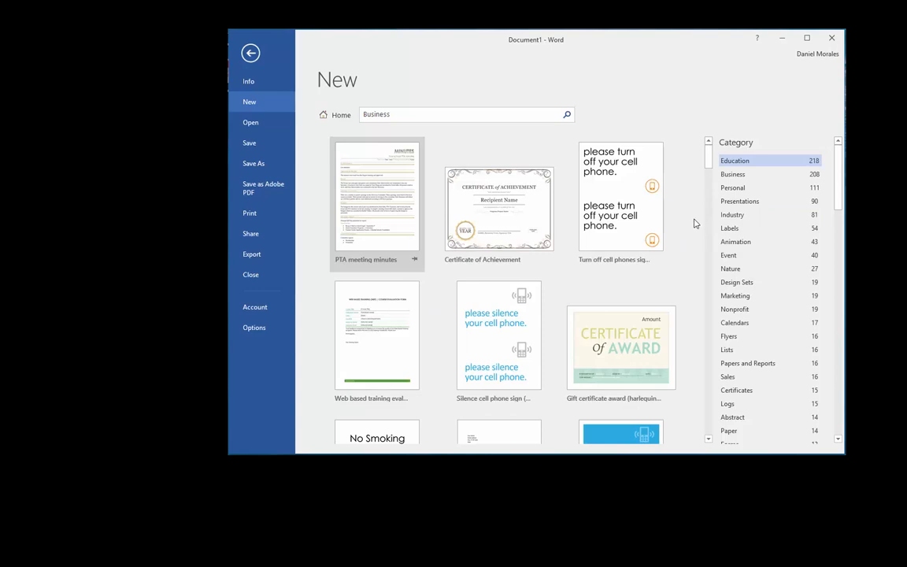
{"action": "mouse_move", "coordinate": [498, 208]}
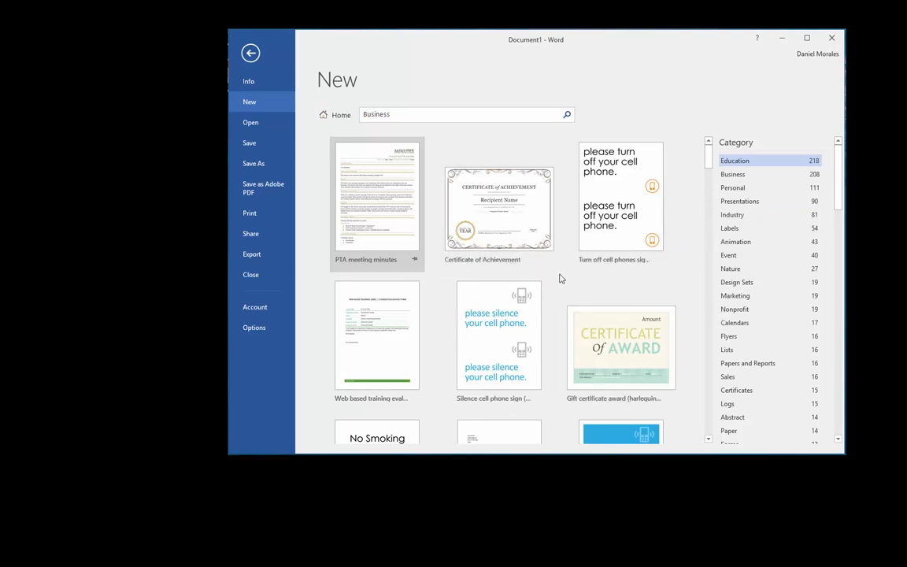
{"action": "mouse_move", "coordinate": [551, 267]}
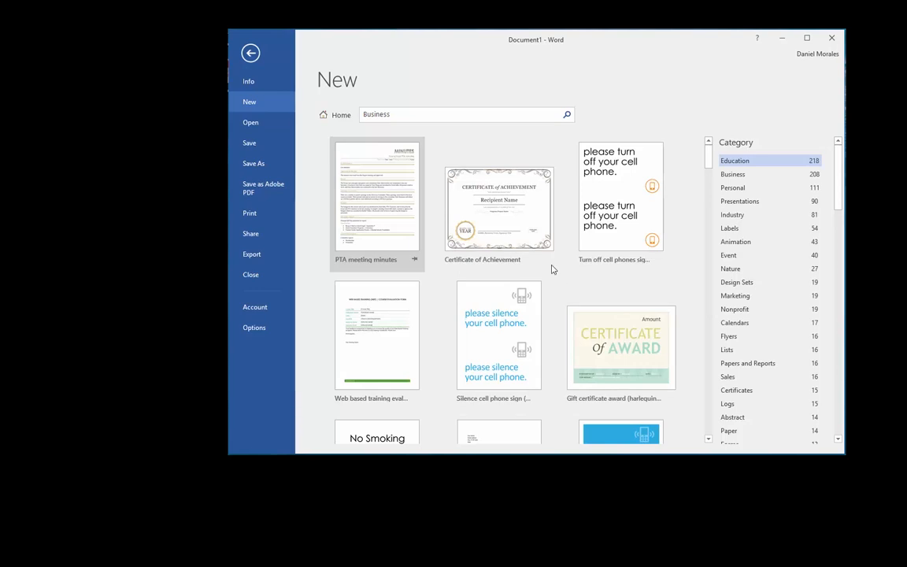
{"action": "mouse_move", "coordinate": [498, 208]}
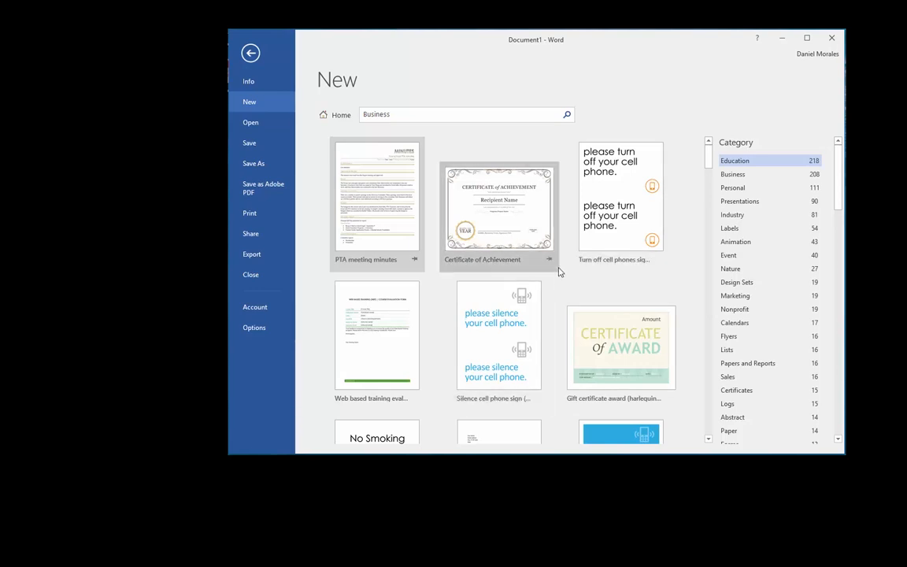
{"action": "mouse_move", "coordinate": [621, 350]}
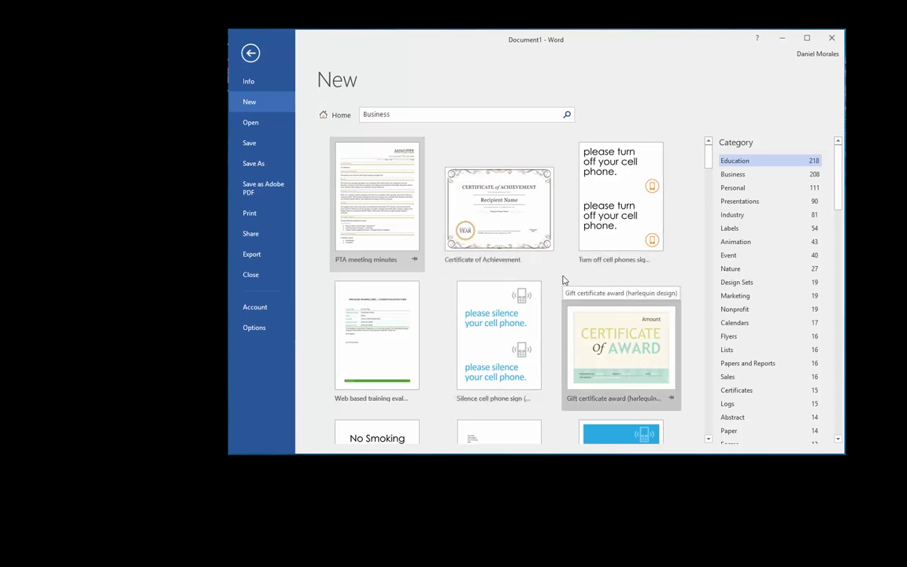
{"action": "mouse_move", "coordinate": [561, 152]}
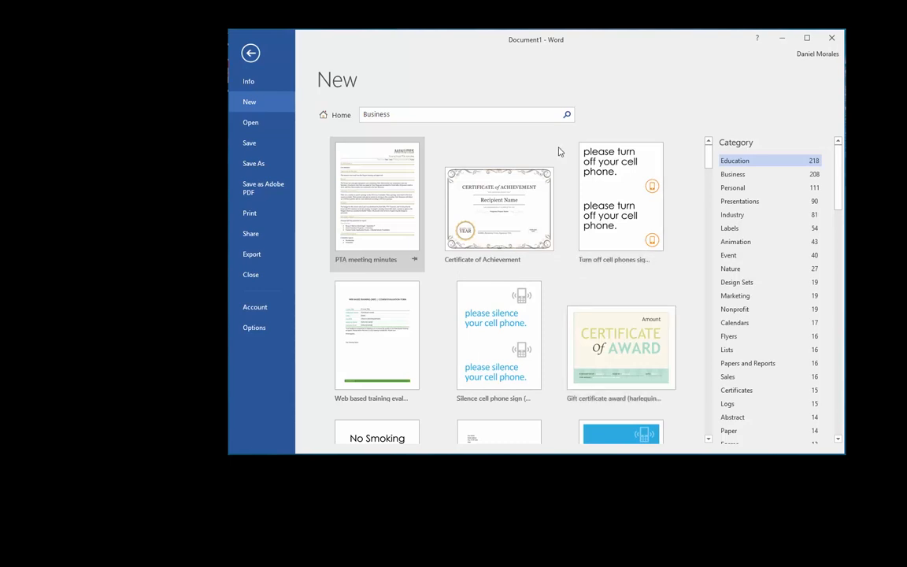
{"action": "mouse_move", "coordinate": [627, 128]}
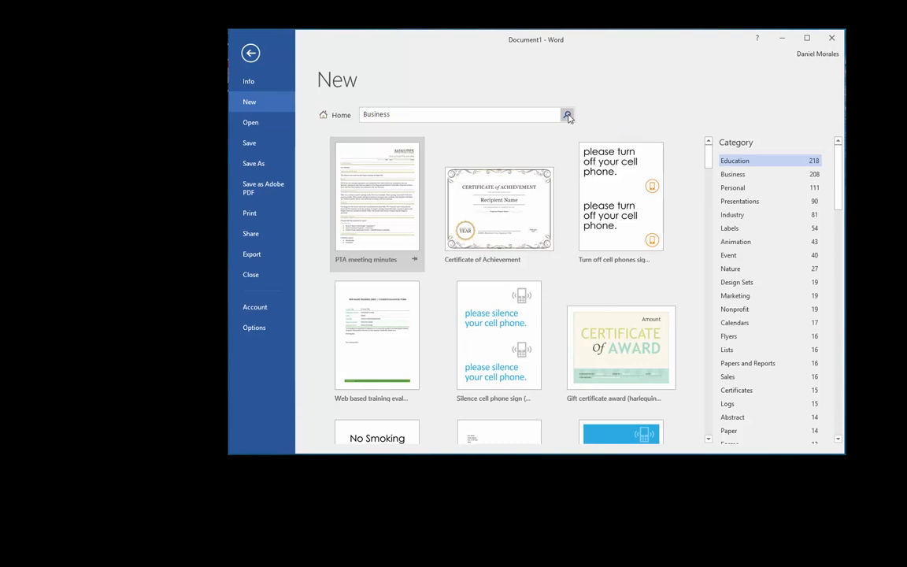
Search the online templates for 'Resume' and scroll through the results
{"action": "left_click", "coordinate": [568, 113]}
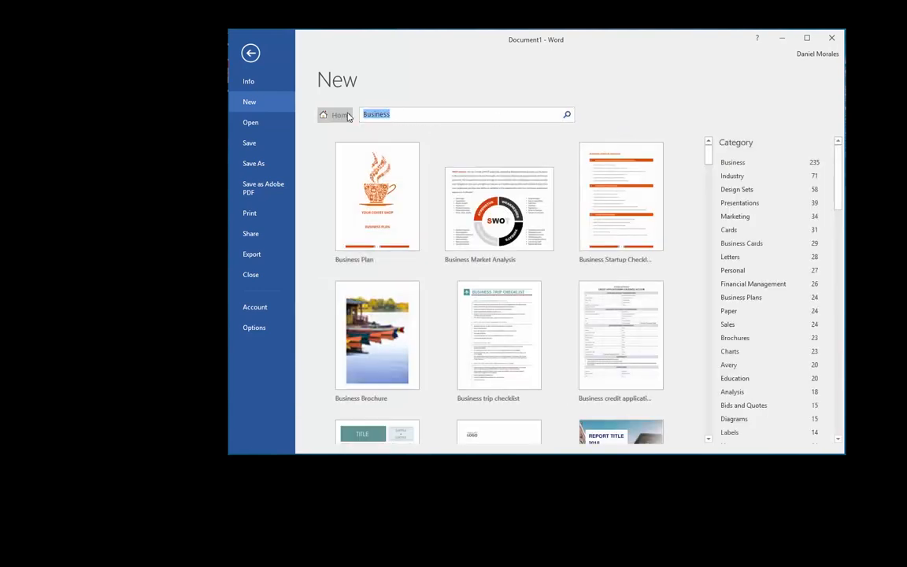
{"action": "type", "text": "Resume"}
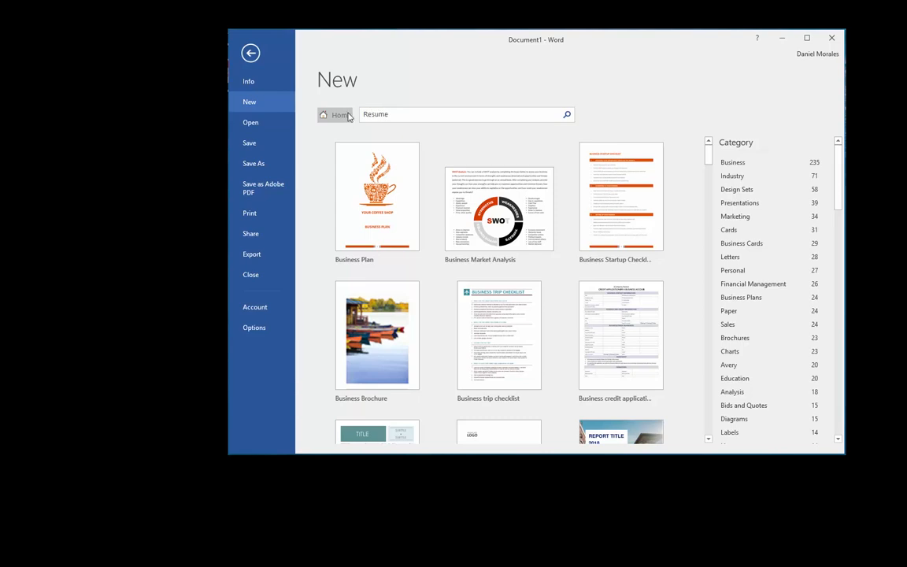
{"action": "left_click", "coordinate": [567, 113]}
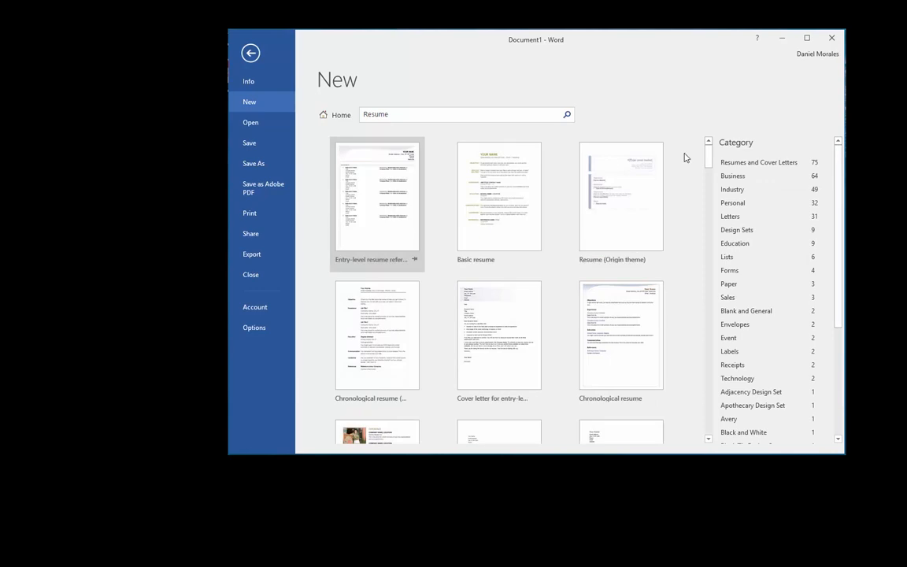
{"action": "mouse_move", "coordinate": [649, 120]}
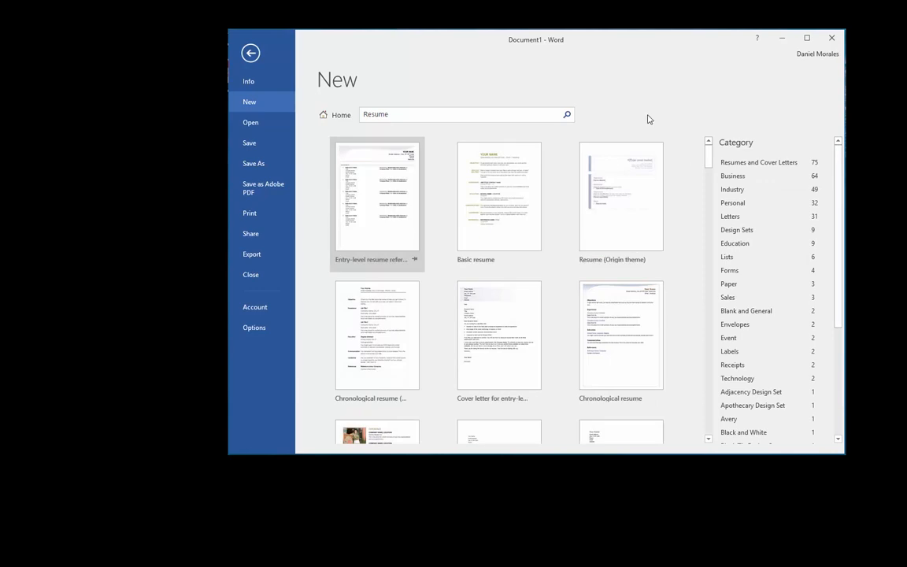
{"action": "mouse_move", "coordinate": [662, 123]}
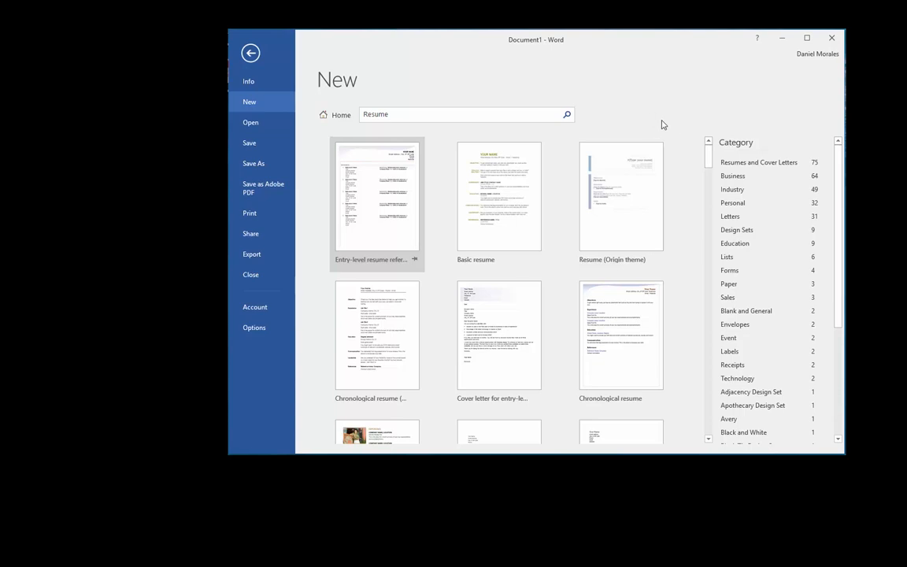
{"action": "scroll", "scroll_direction": "down", "scroll_amount": 3}
{"action": "type", "text": " for recent c"}
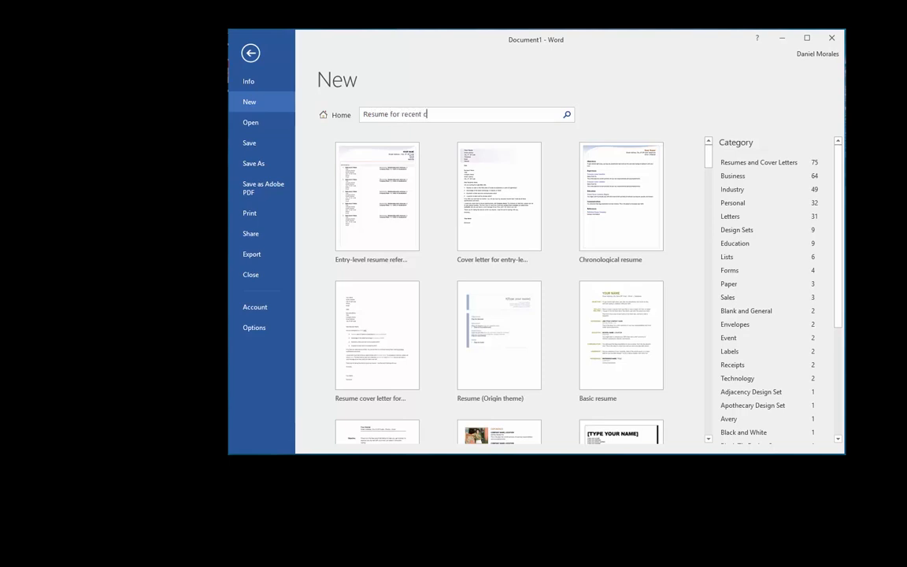
Finish the query 'Resume for recent college graduate' for the template search
{"action": "type", "text": "ollege gra"}
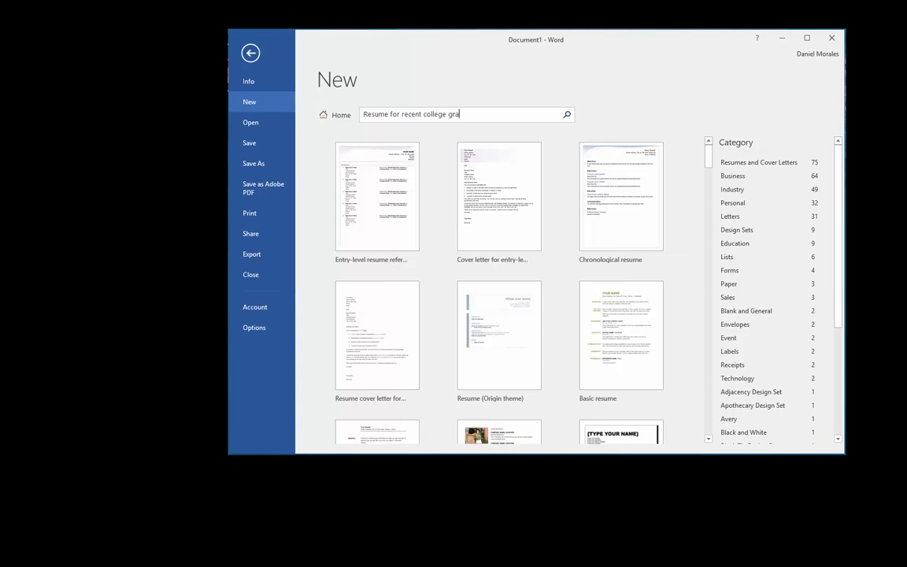
{"action": "type", "text": "duate"}
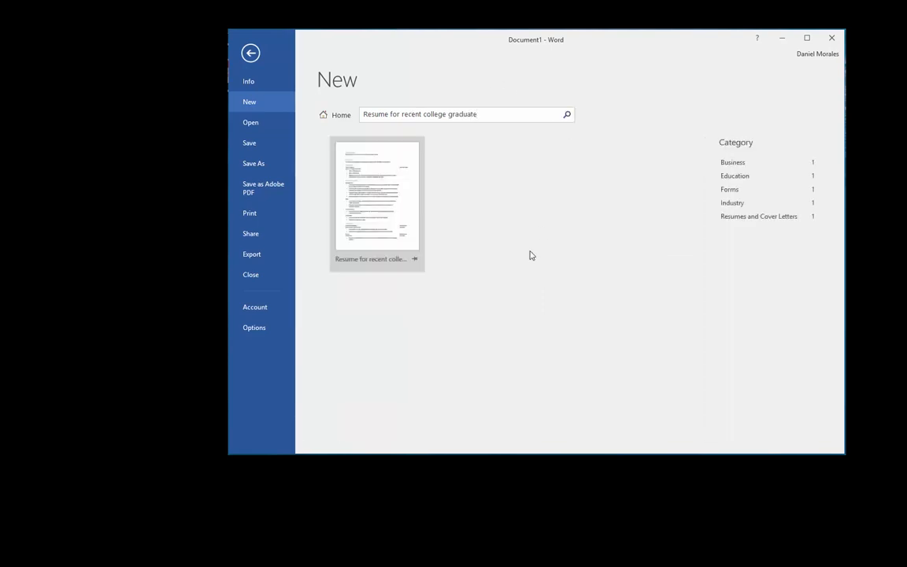
{"action": "mouse_move", "coordinate": [397, 224]}
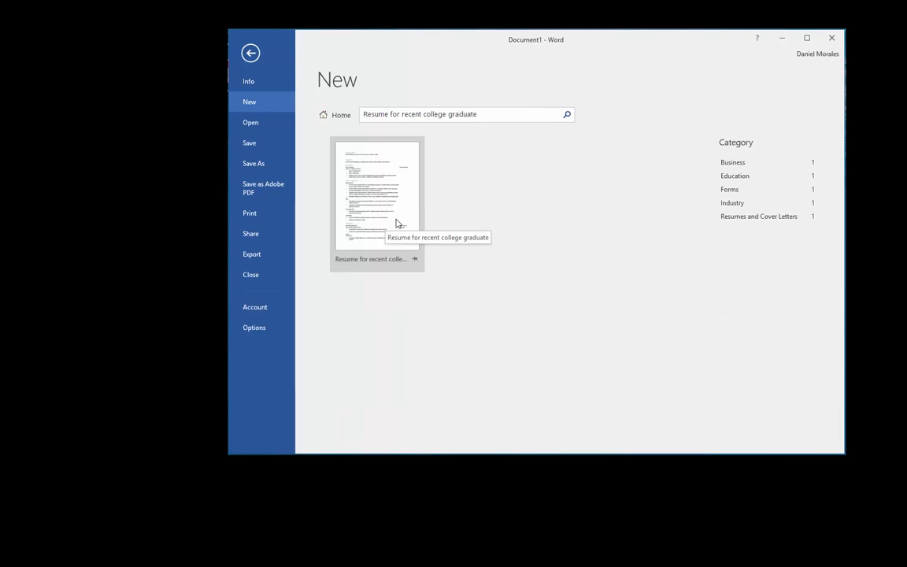
{"action": "mouse_move", "coordinate": [408, 208]}
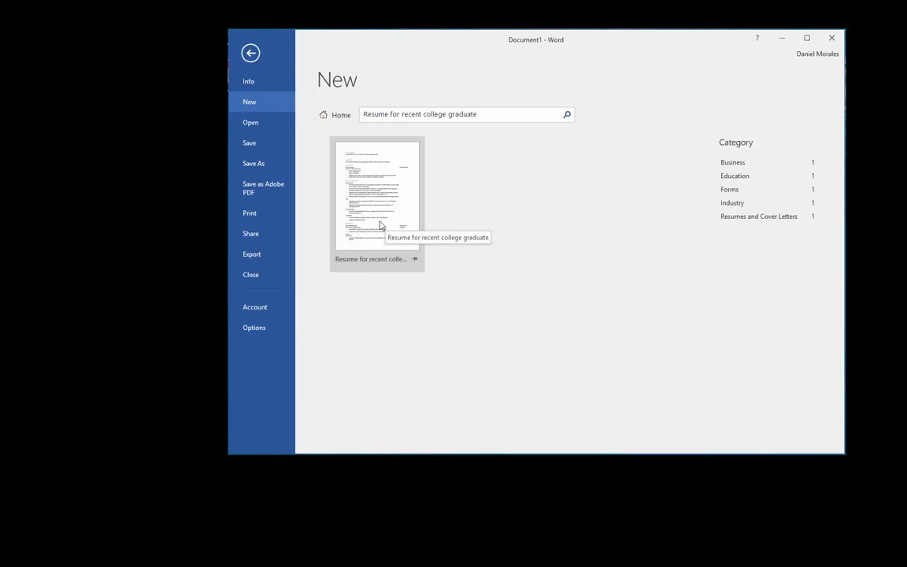
{"action": "mouse_move", "coordinate": [476, 226]}
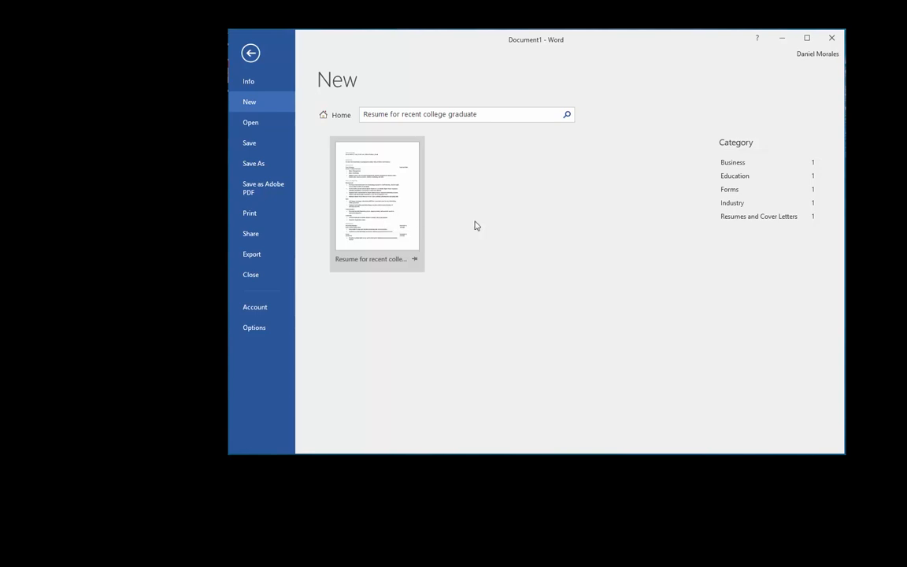
{"action": "mouse_move", "coordinate": [476, 217]}
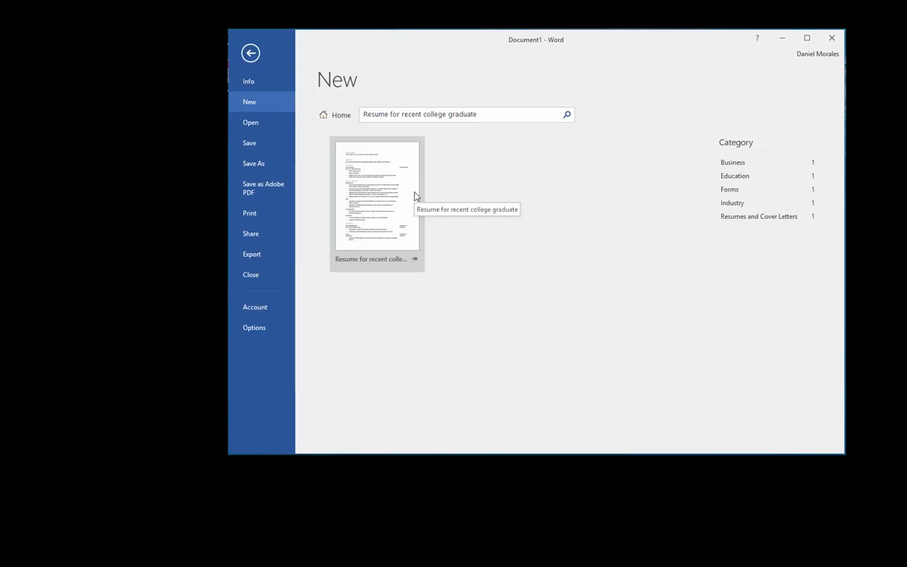
Replace the query with 'resume' and search, listing Entry-level and Chronological resumes
{"action": "left_click", "coordinate": [465, 113]}
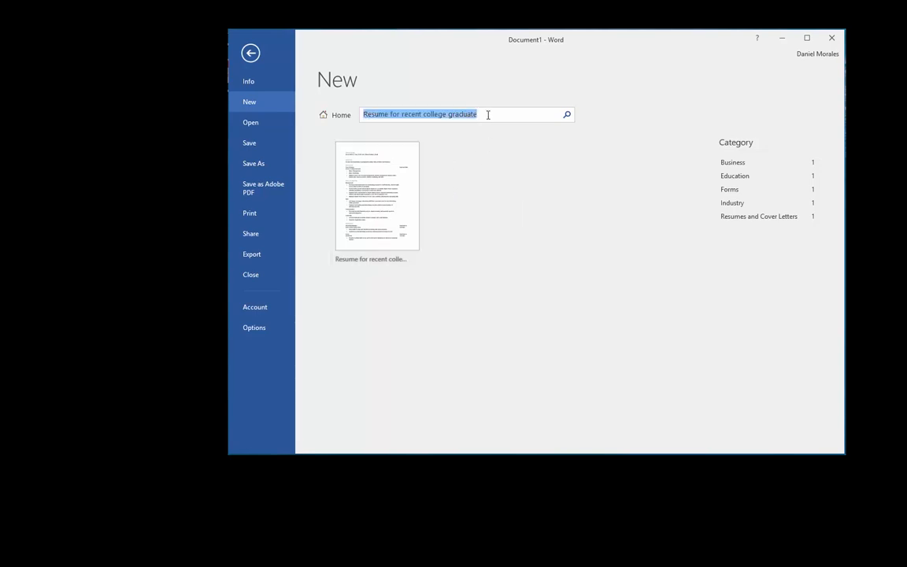
{"action": "type", "text": "resume"}
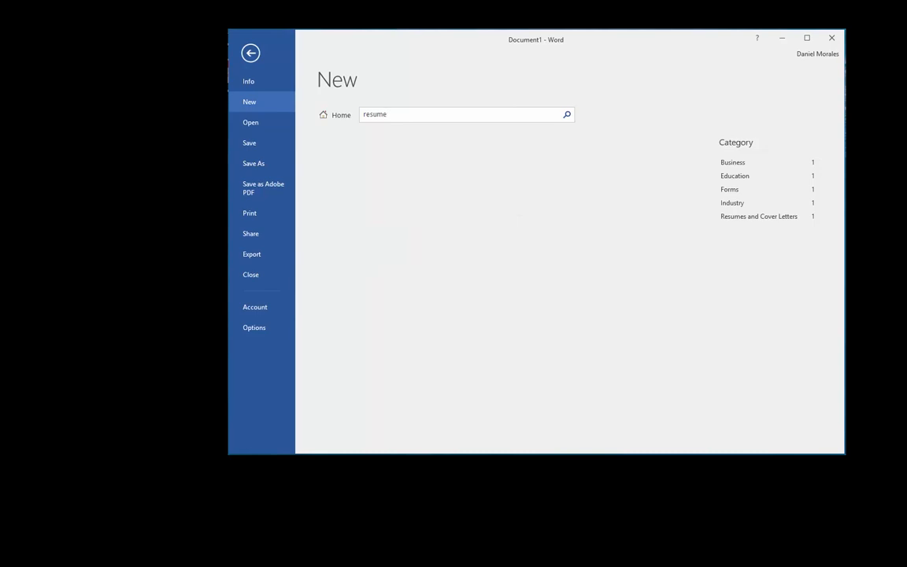
{"action": "left_click", "coordinate": [567, 114]}
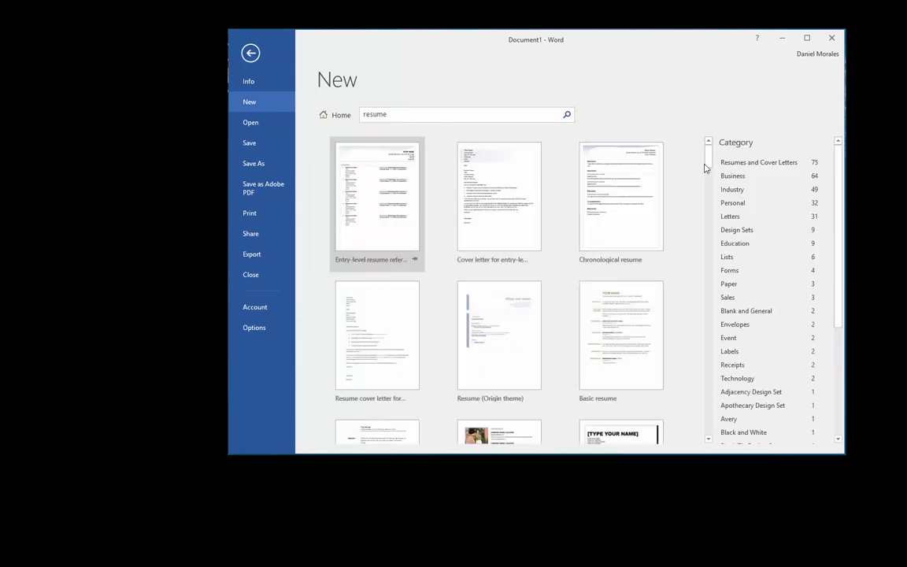
{"action": "mouse_move", "coordinate": [692, 189]}
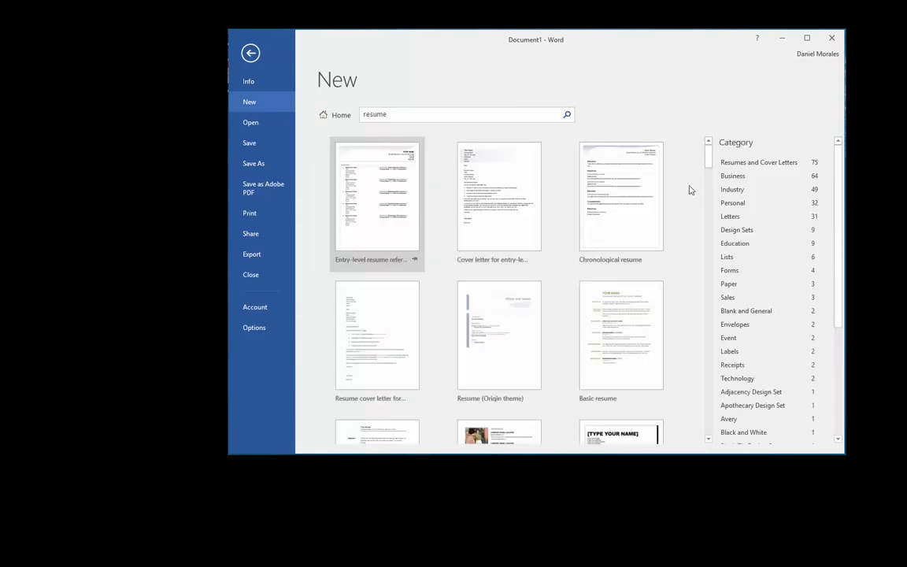